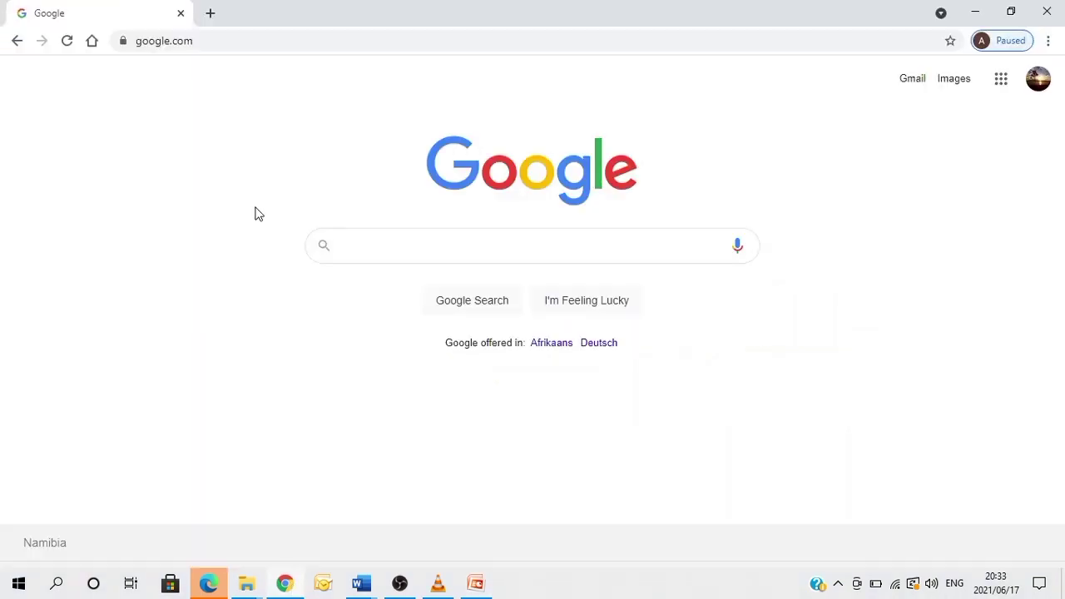
Enter the triumphant.edu.na eLearning address in the address bar and load the login page
left_click(166, 40)
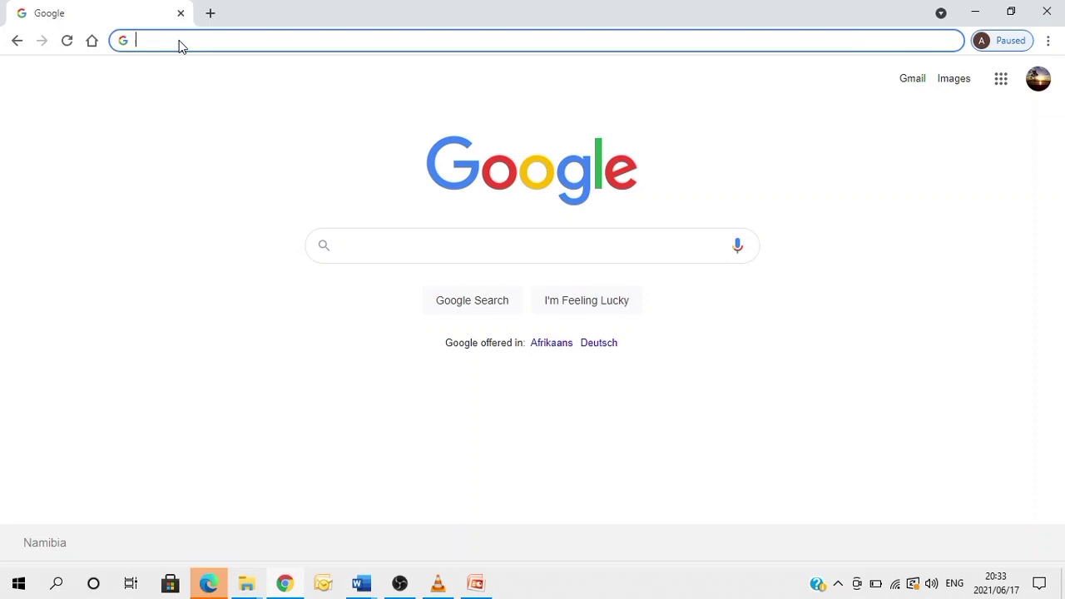
type("www.google.com")
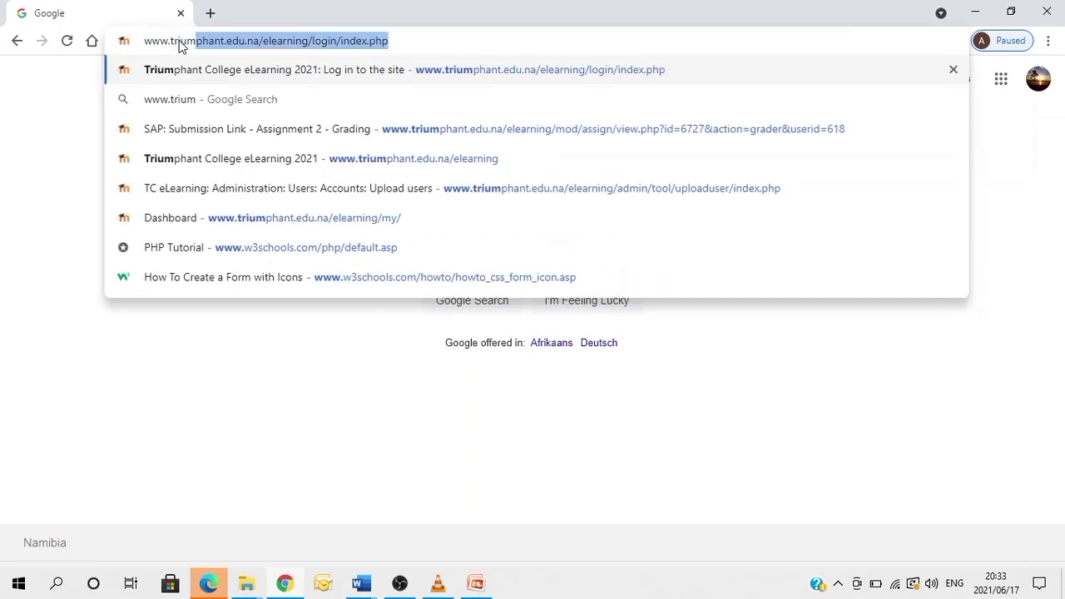
type("phant.edu.na/elearning/login/index.php")
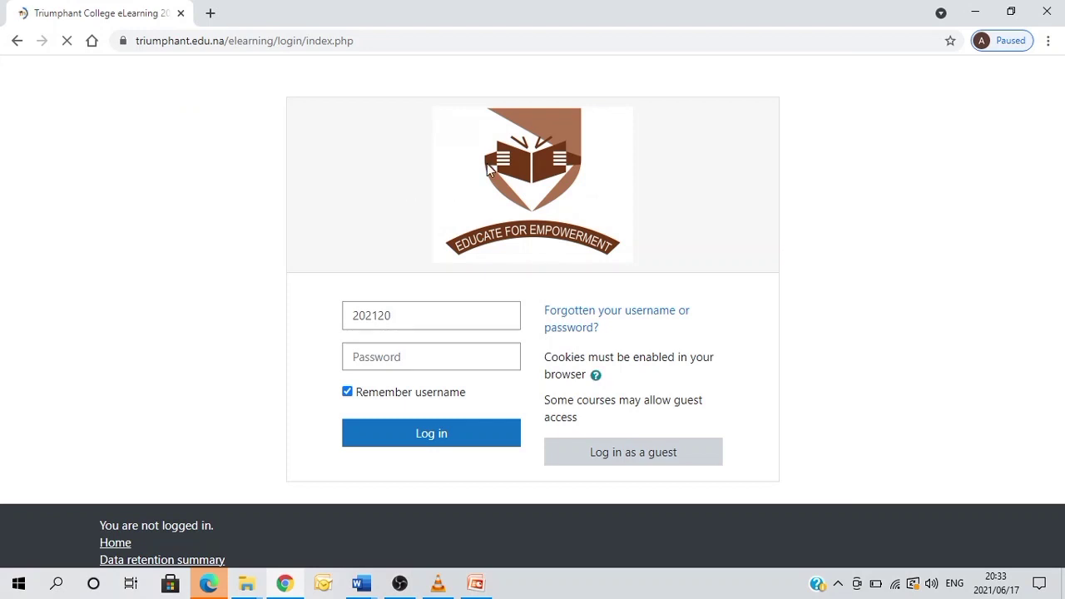
Enter the password for the remembered username and log in to TC eLearning
left_click(431, 356)
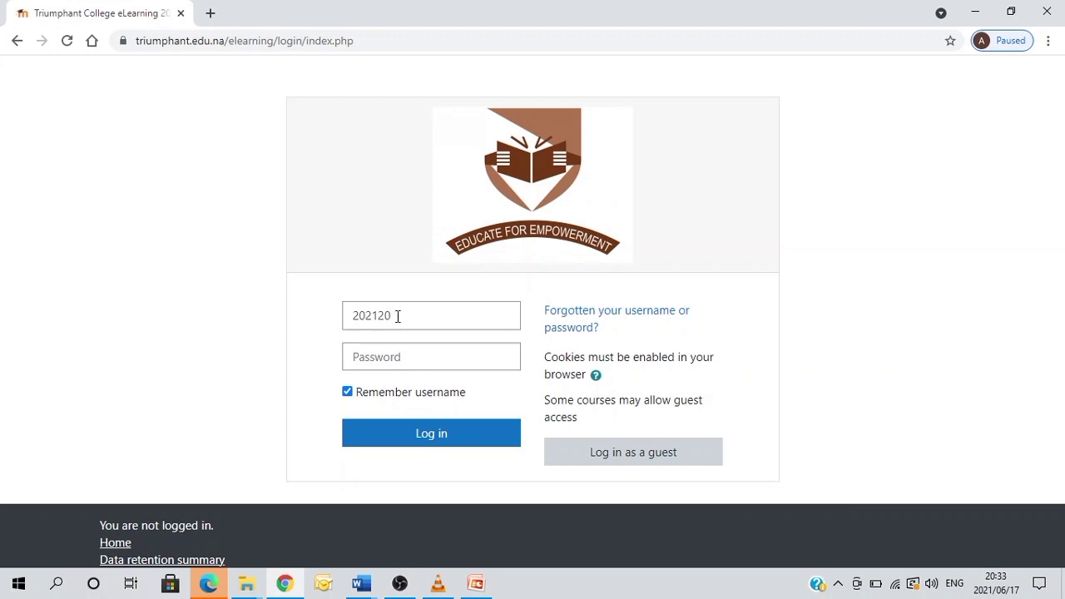
left_click(431, 356)
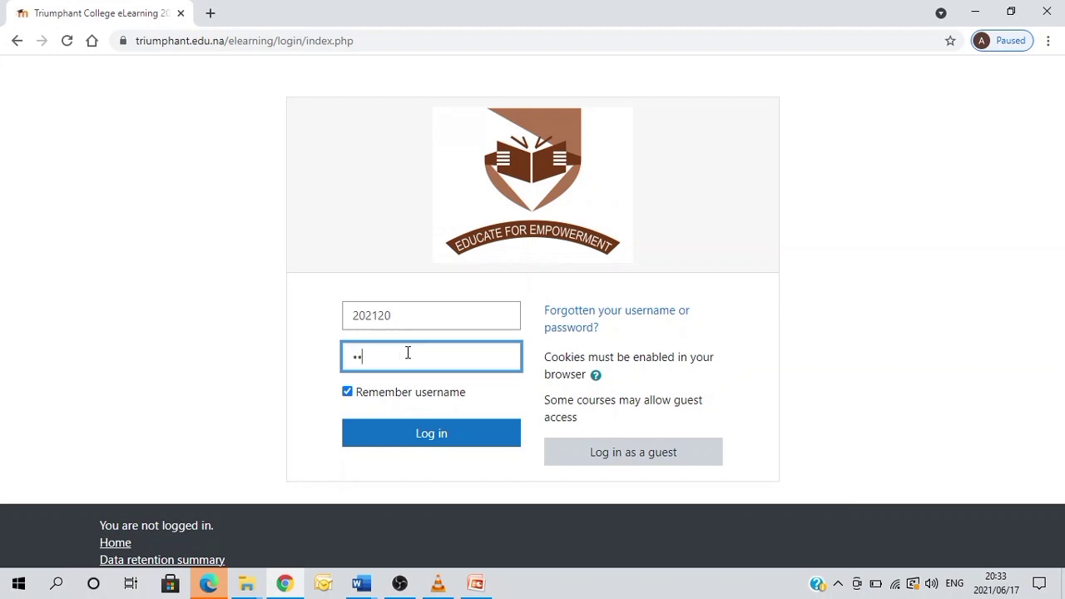
type("**")
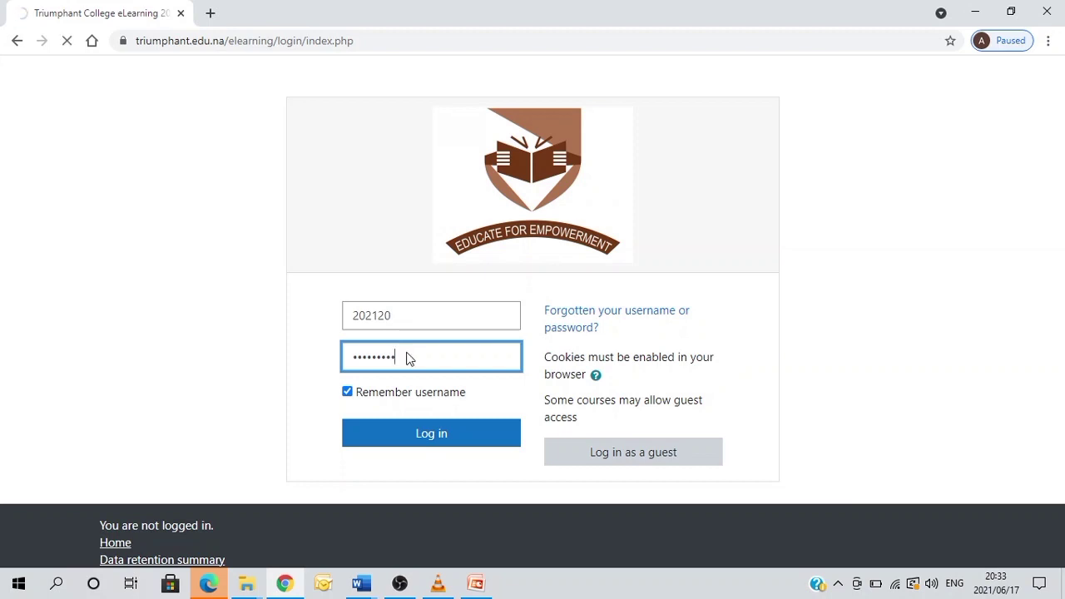
left_click(432, 433)
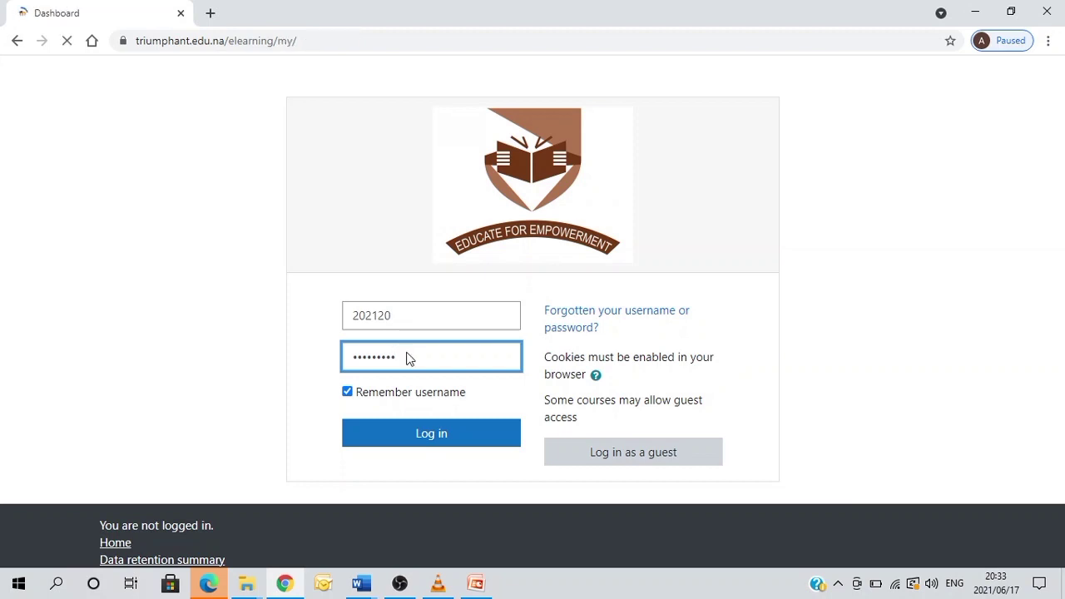
Bring the INTRO TO COMPUTER EXAM course card into view on the Dashboard
left_click(432, 433)
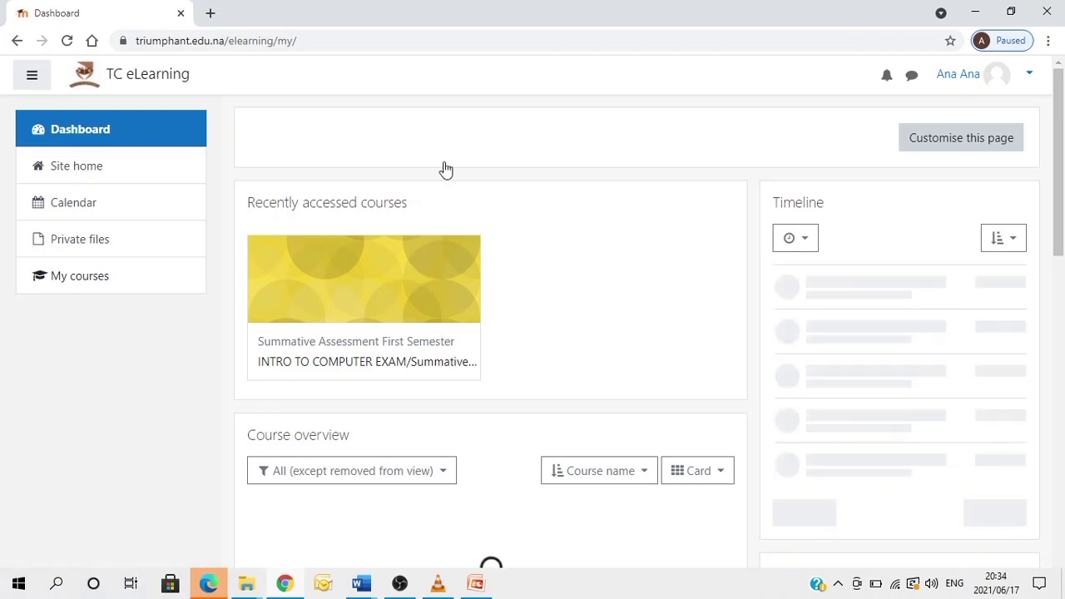
mouse_move(537, 225)
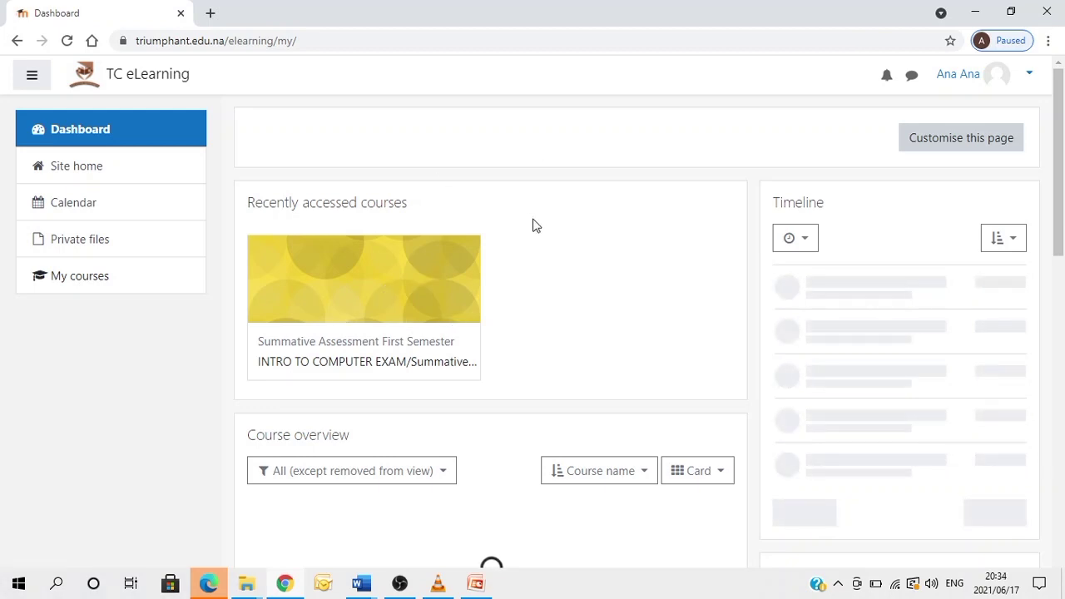
scroll("down", 3)
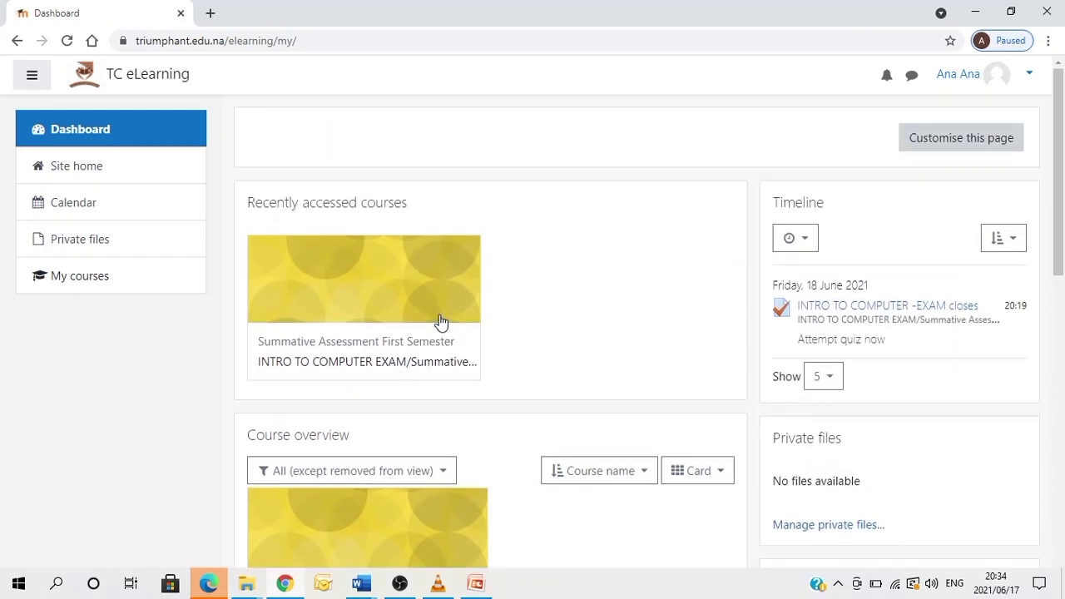
mouse_move(395, 418)
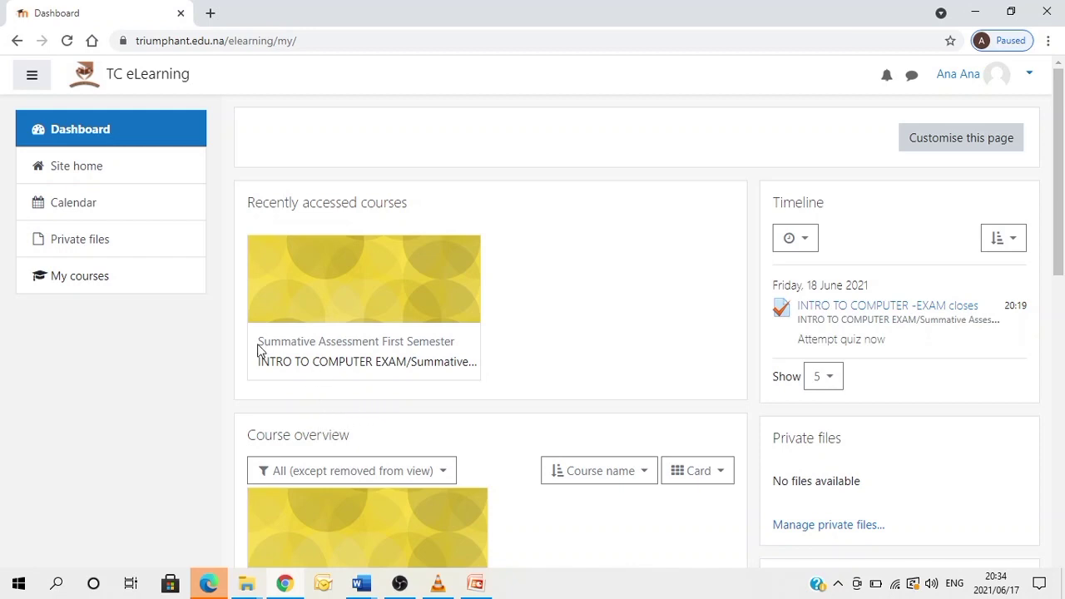
mouse_move(280, 361)
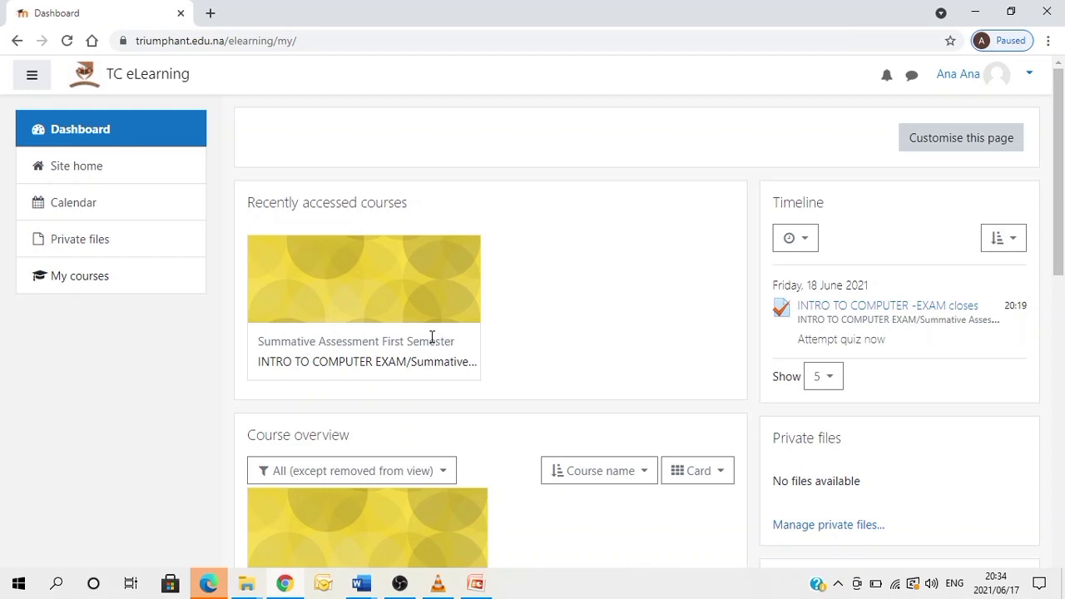
mouse_move(417, 340)
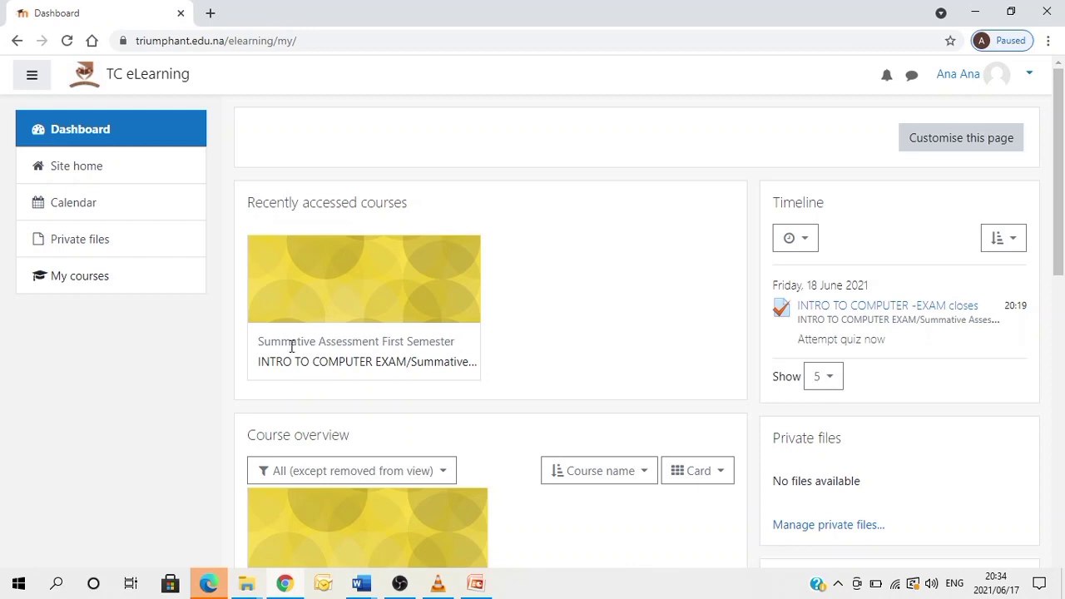
mouse_move(410, 342)
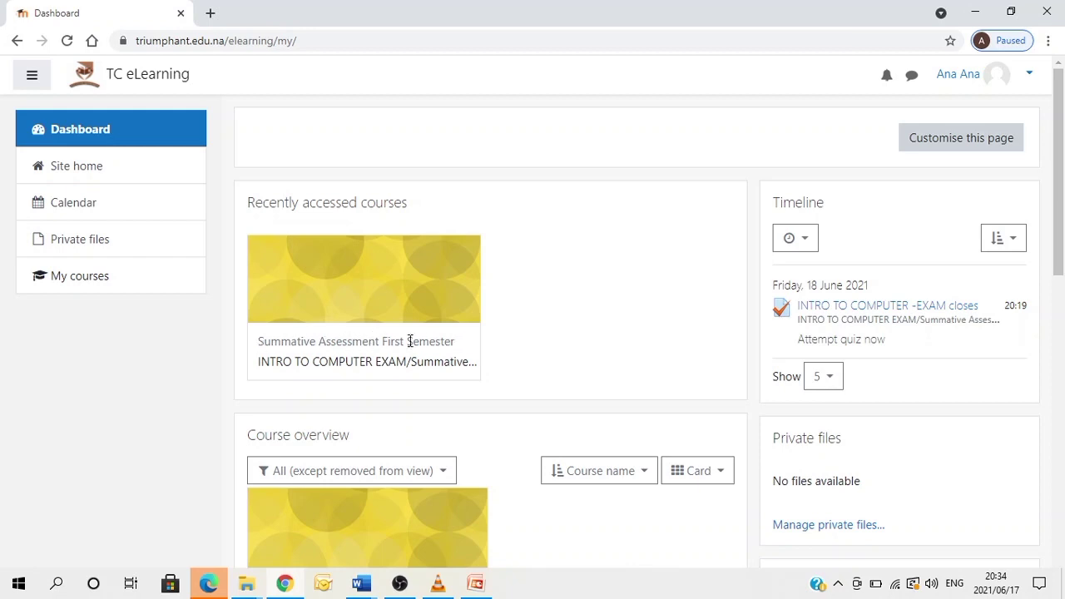
mouse_move(316, 348)
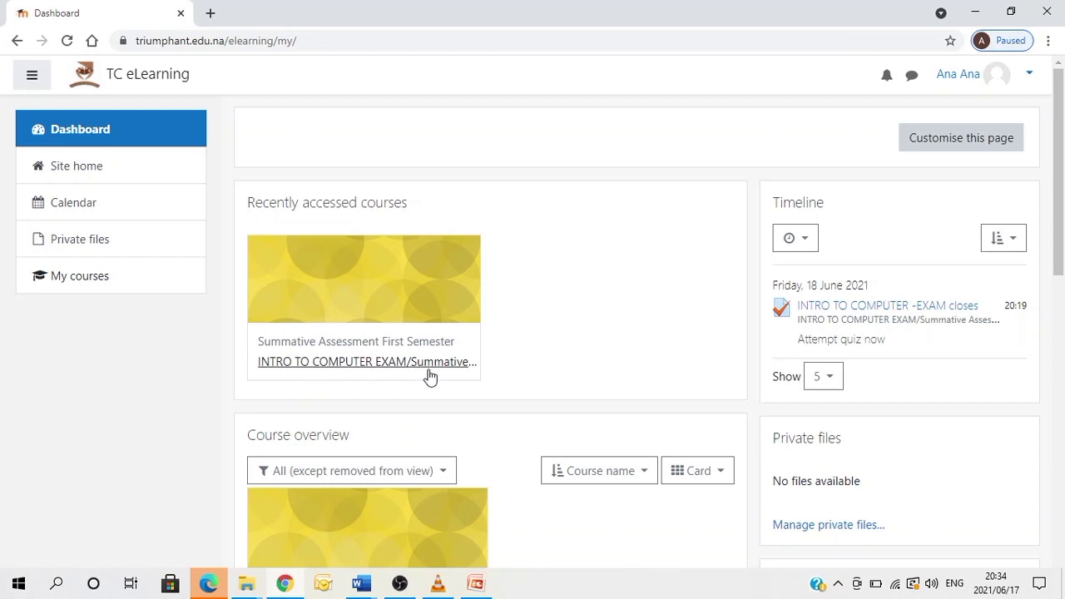
mouse_move(534, 370)
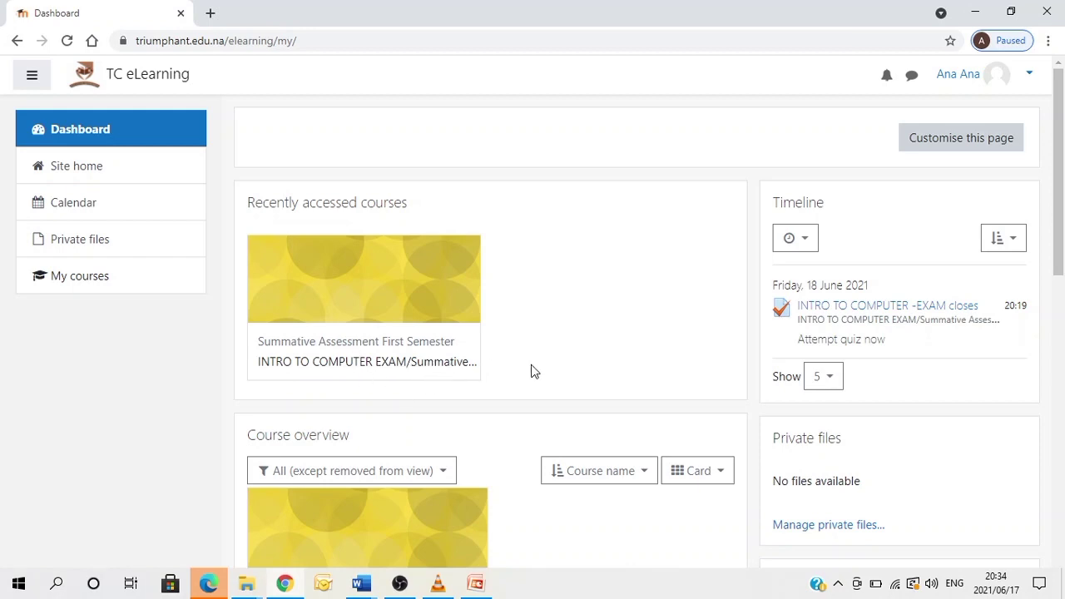
mouse_move(313, 386)
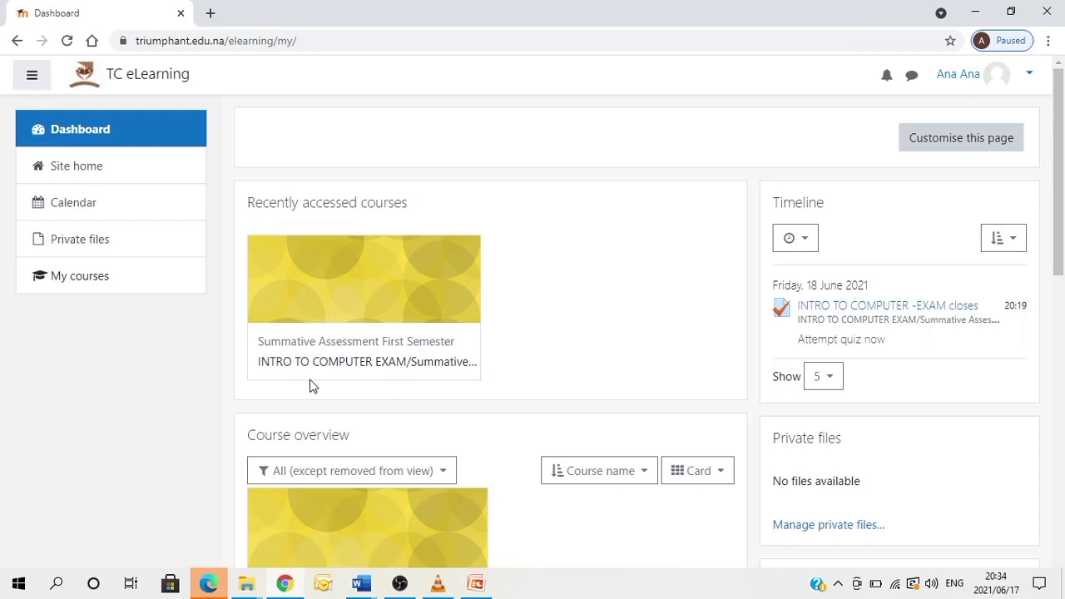
mouse_move(306, 368)
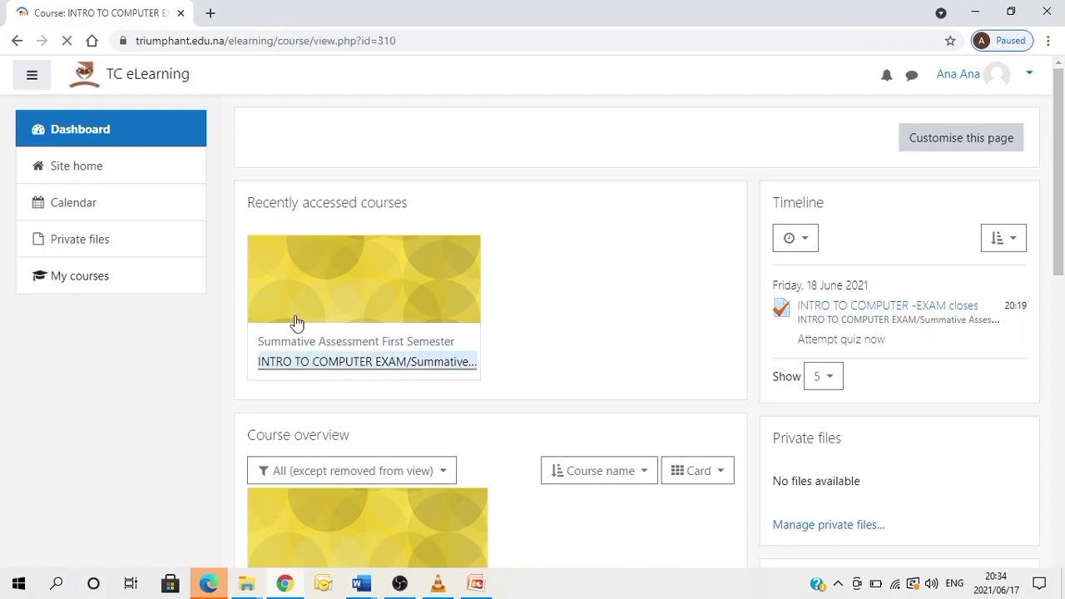
Enter the INTRO TO COMPUTER EXAM course and its INTRO TO COMPUTER -EXAM quiz
left_click(367, 362)
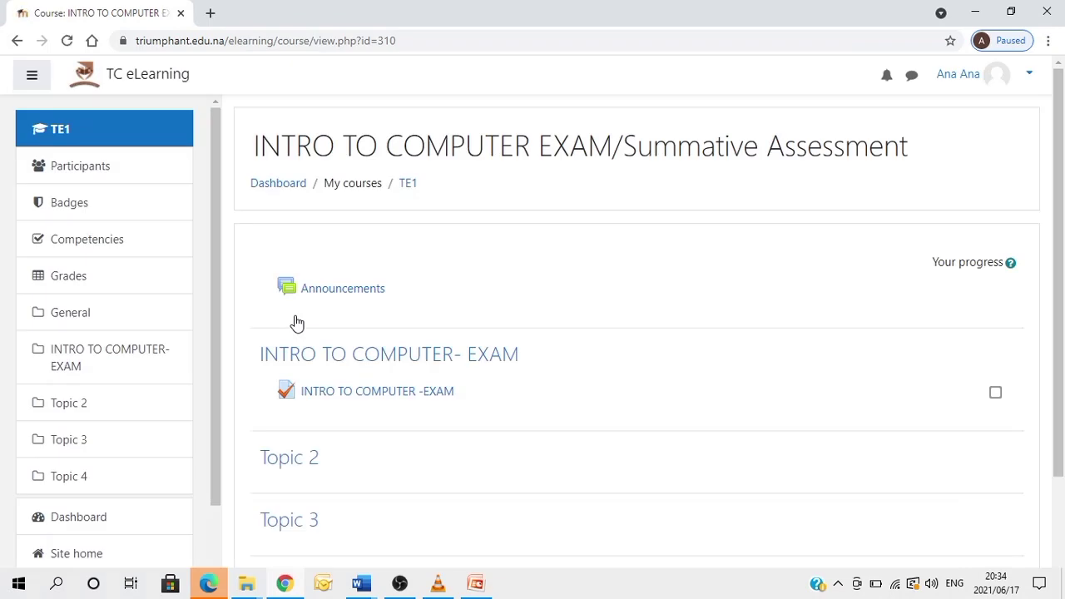
mouse_move(336, 395)
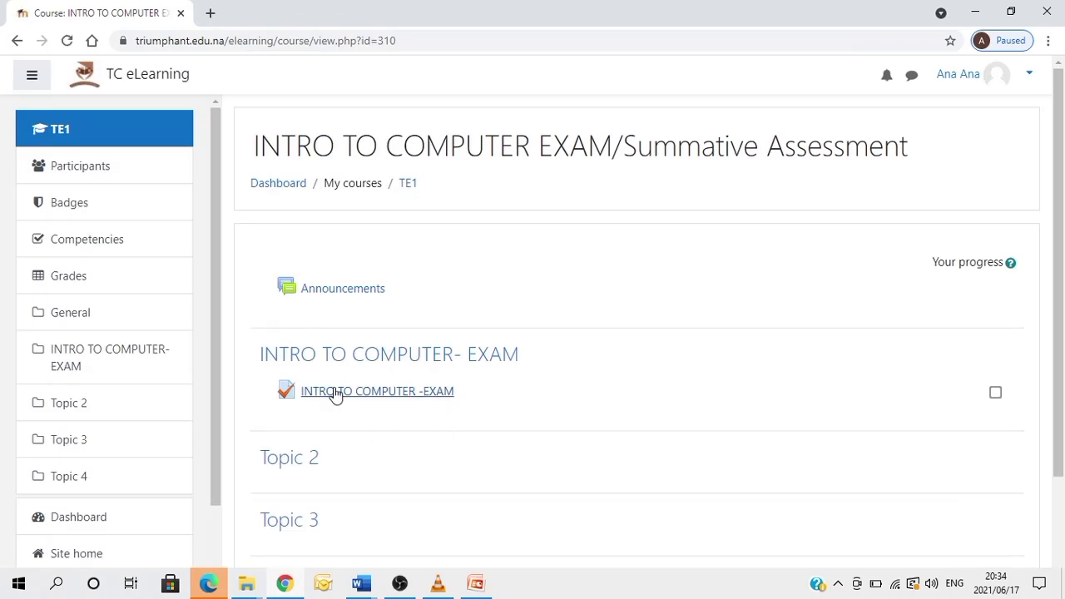
left_click(378, 392)
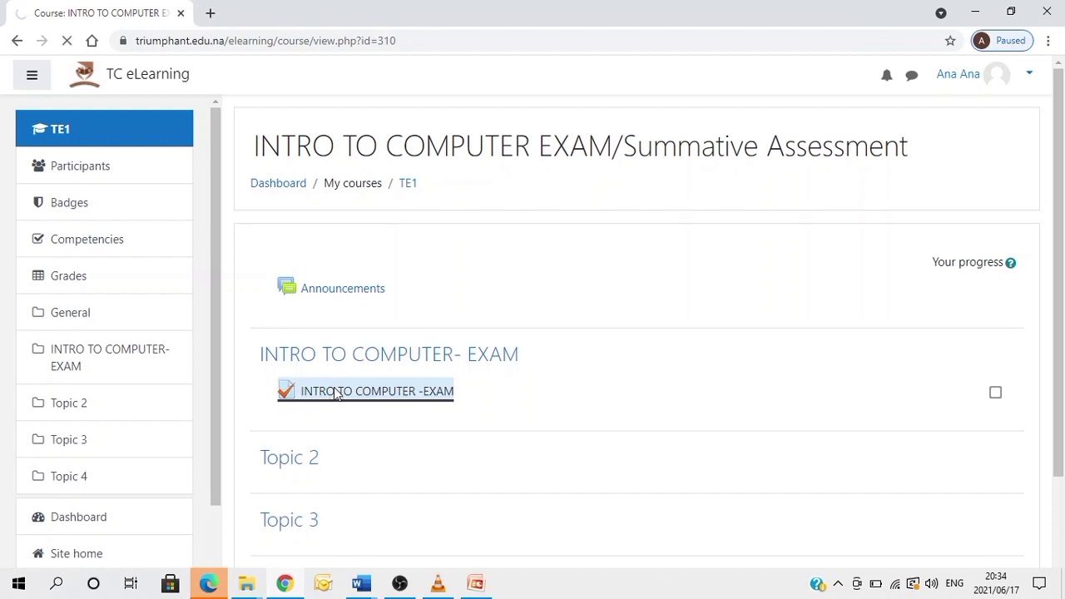
left_click(366, 389)
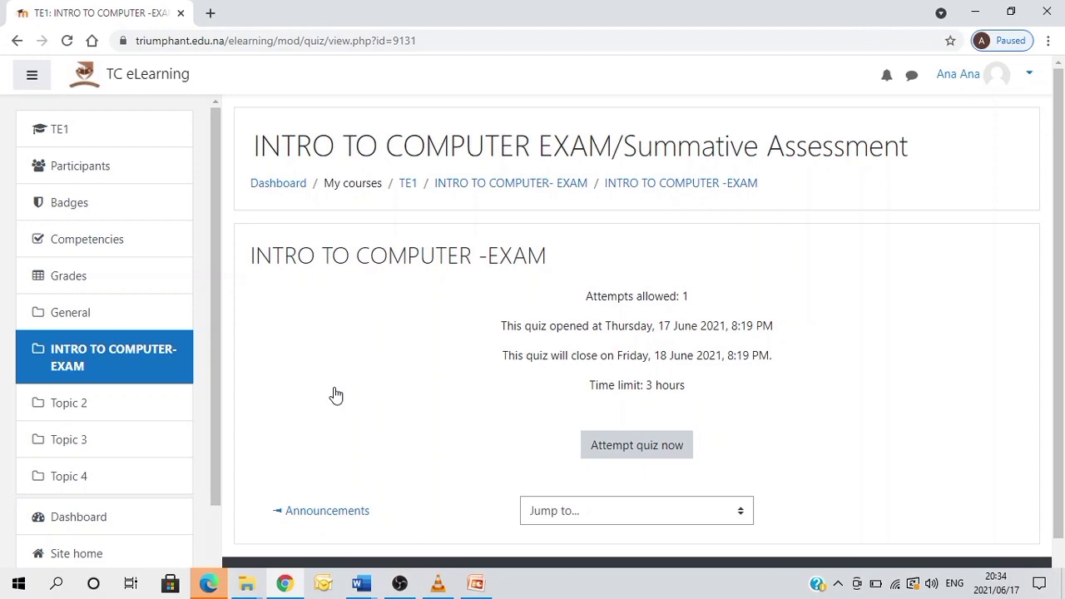
mouse_move(562, 341)
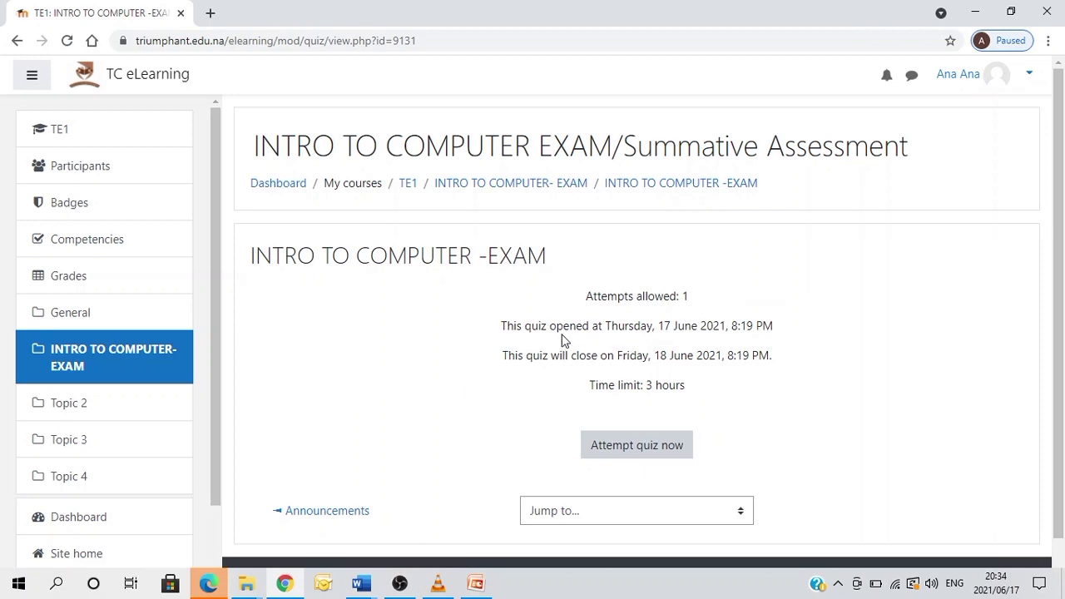
mouse_move(586, 413)
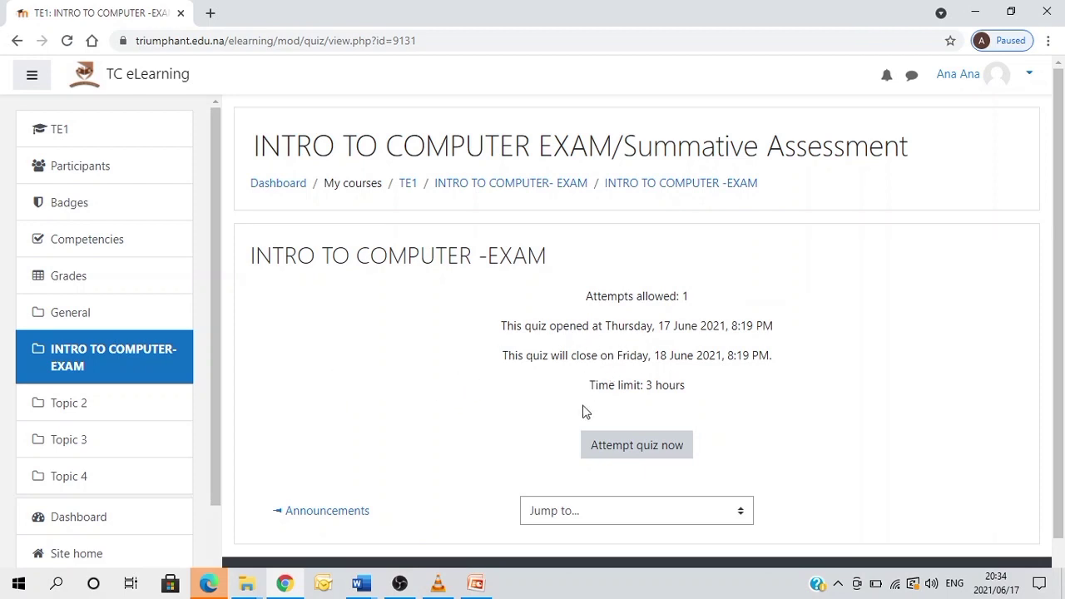
mouse_move(640, 326)
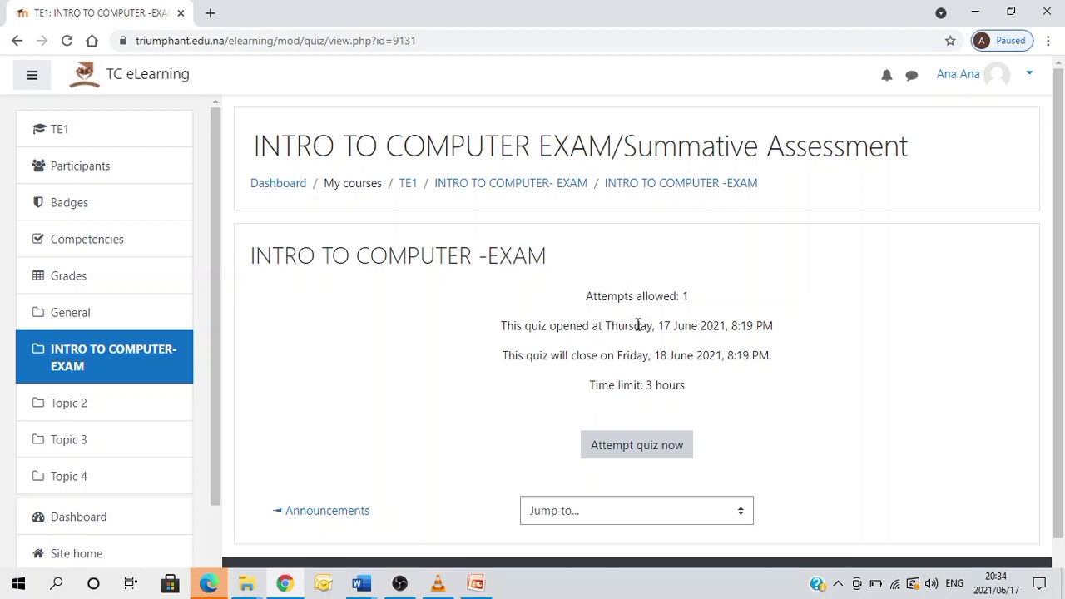
mouse_move(550, 303)
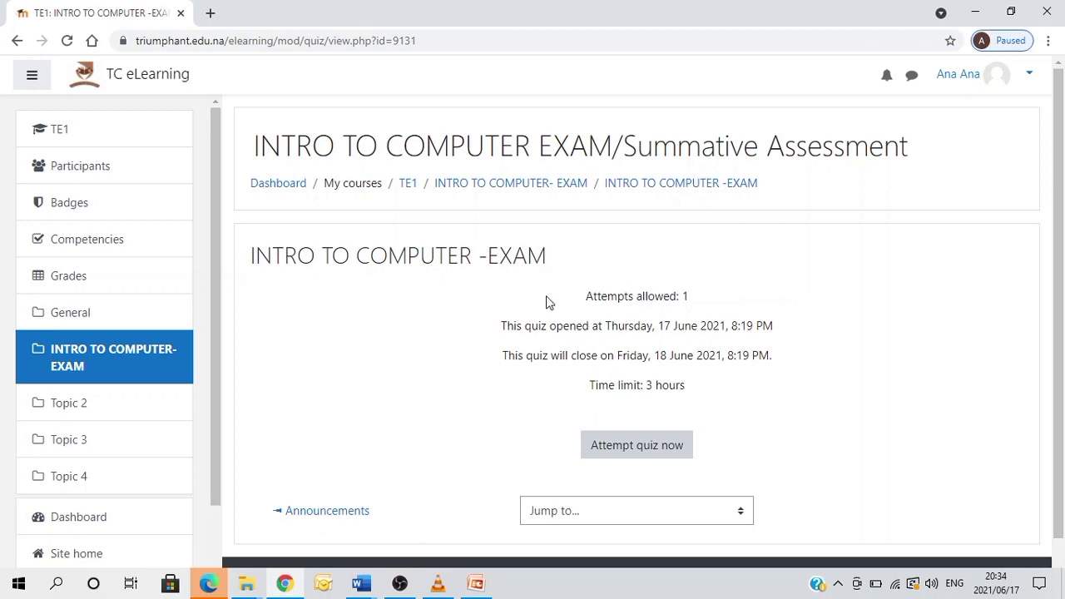
mouse_move(706, 298)
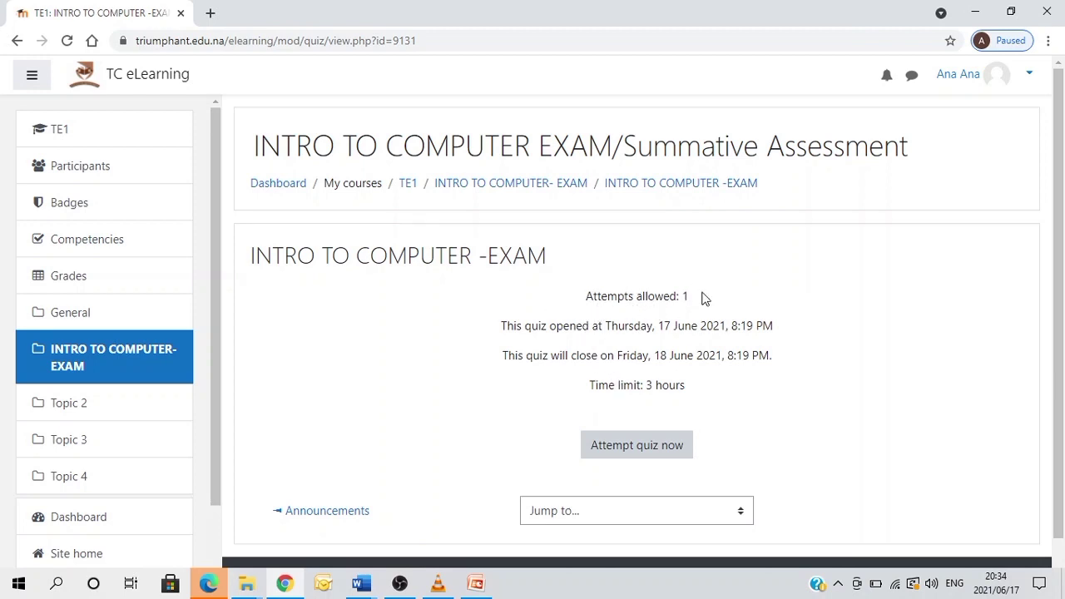
mouse_move(699, 307)
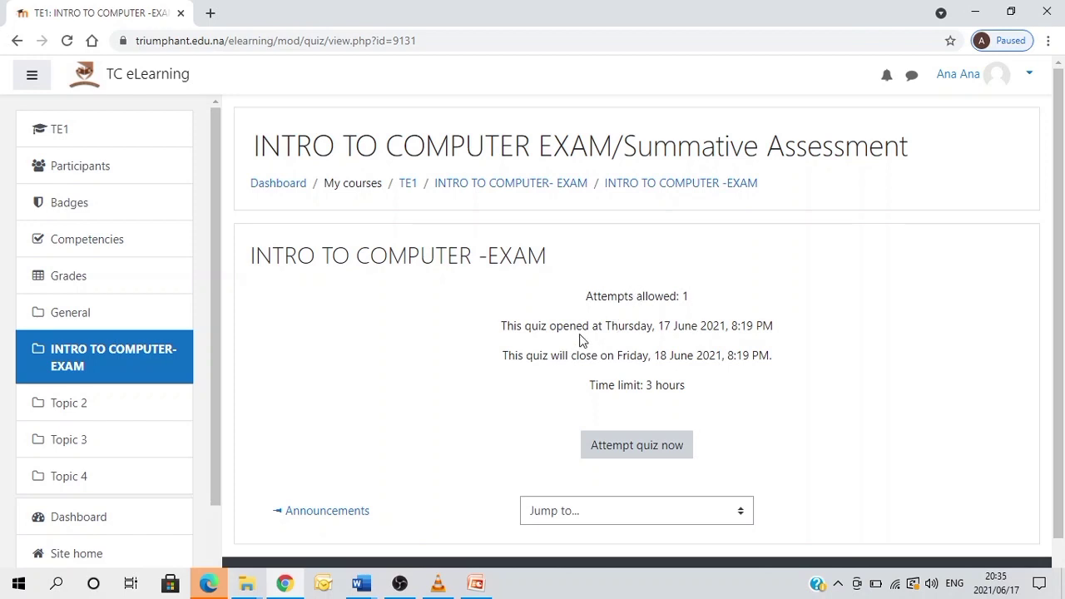
mouse_move(736, 326)
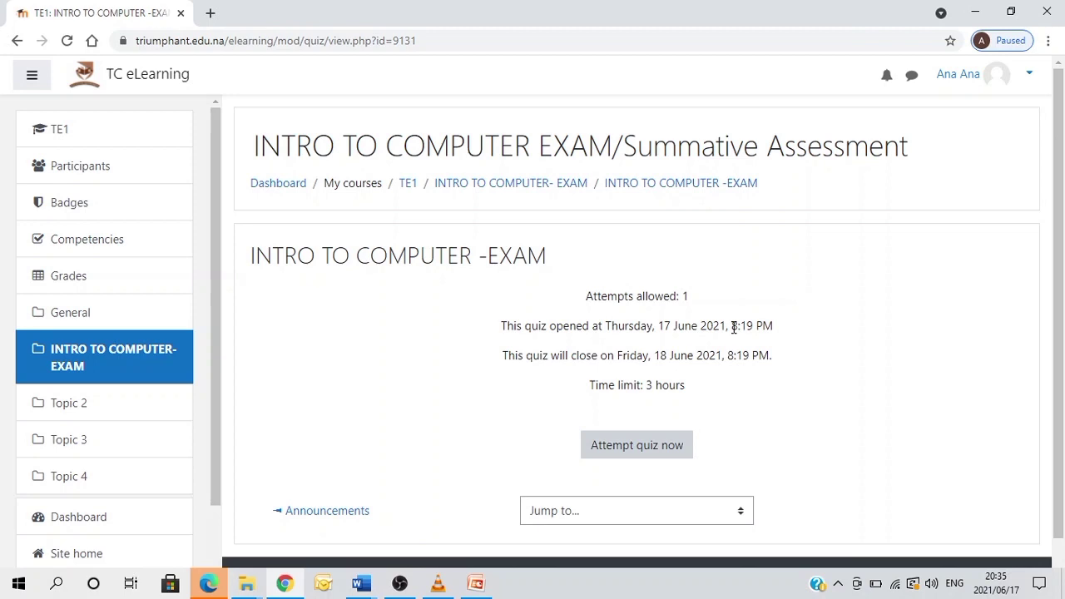
mouse_move(793, 335)
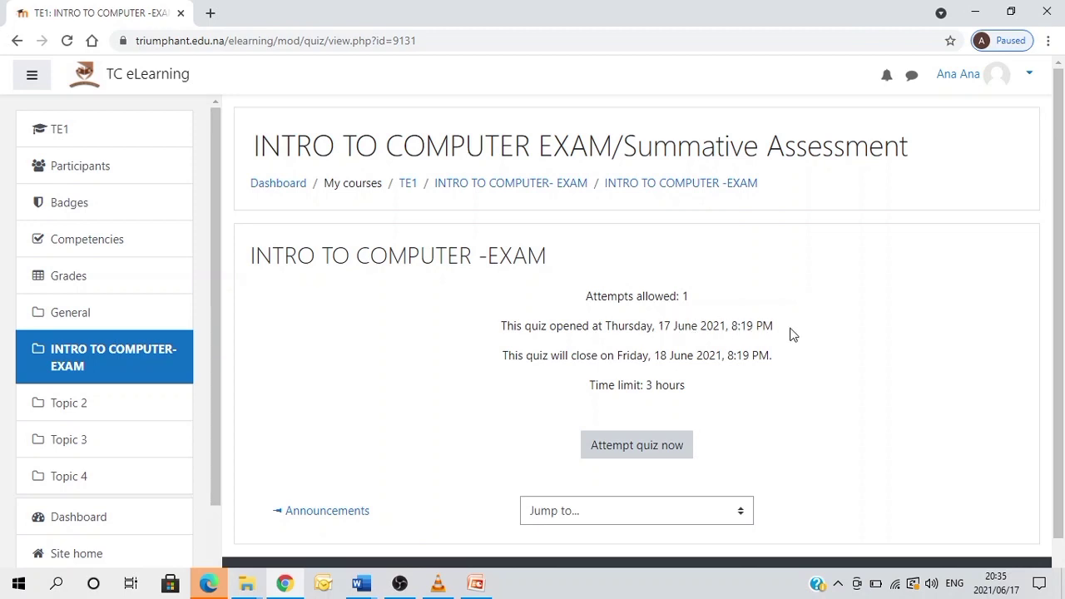
mouse_move(664, 356)
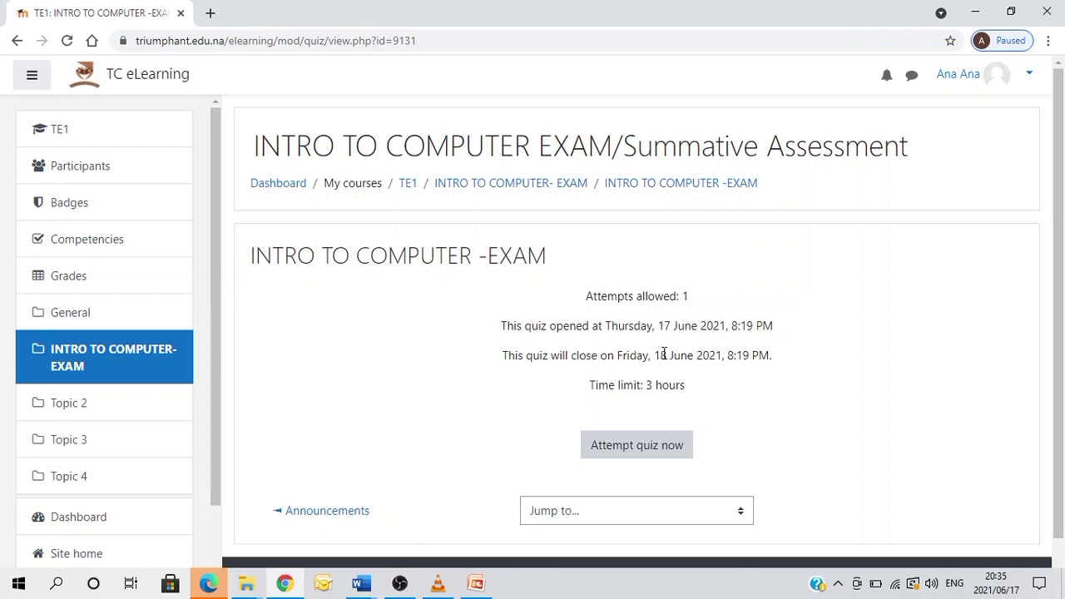
mouse_move(734, 350)
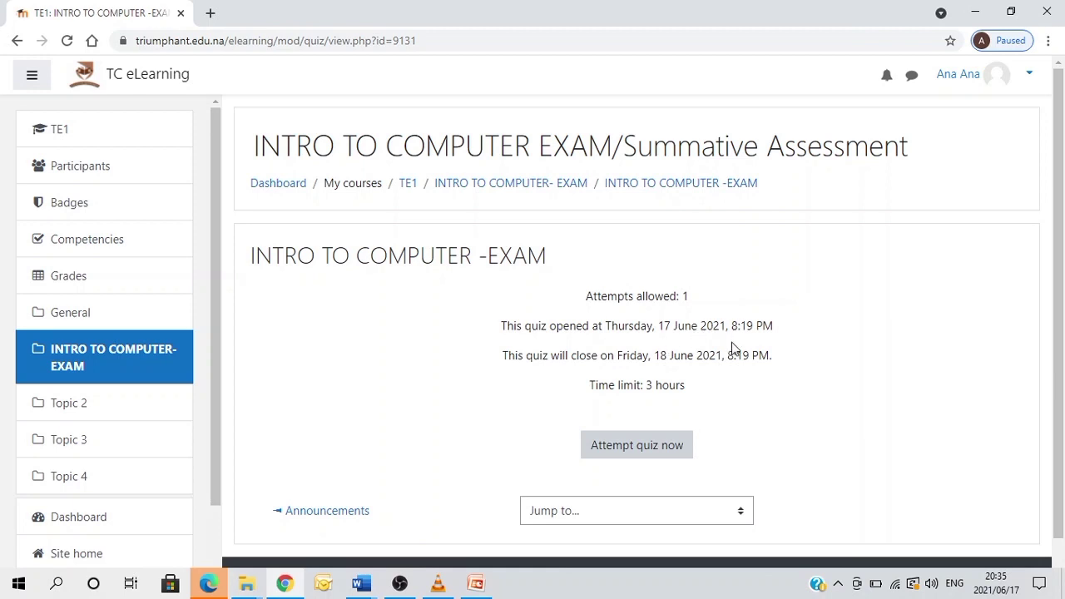
mouse_move(623, 400)
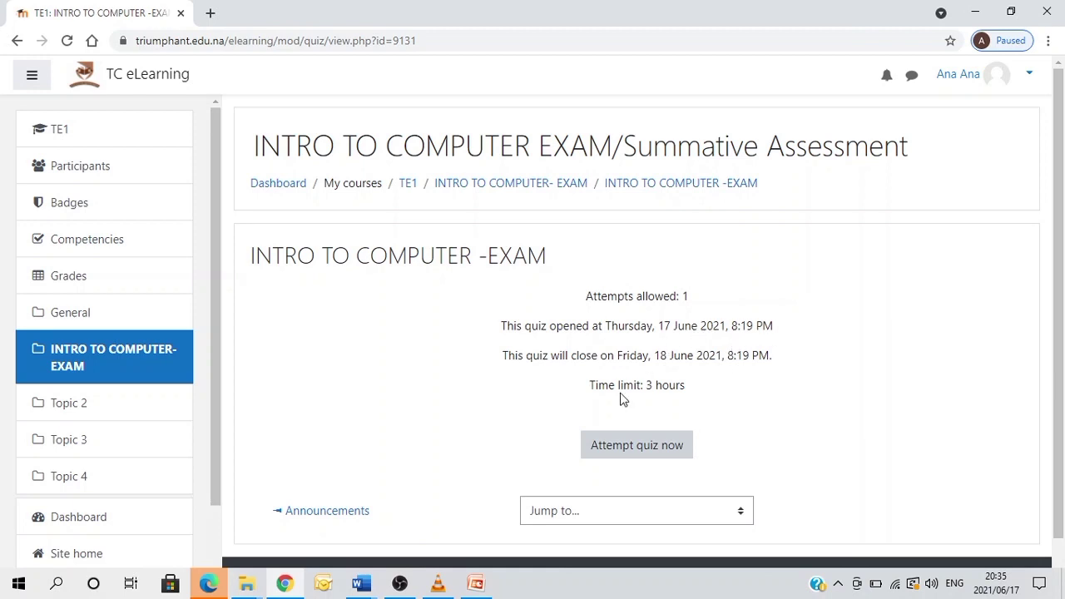
mouse_move(753, 389)
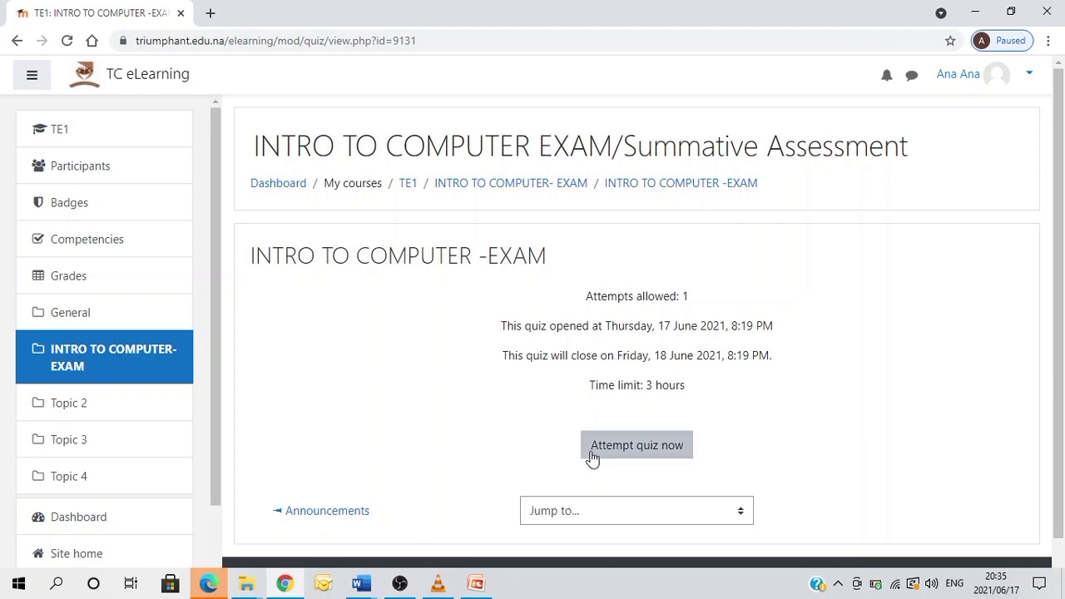
mouse_move(625, 449)
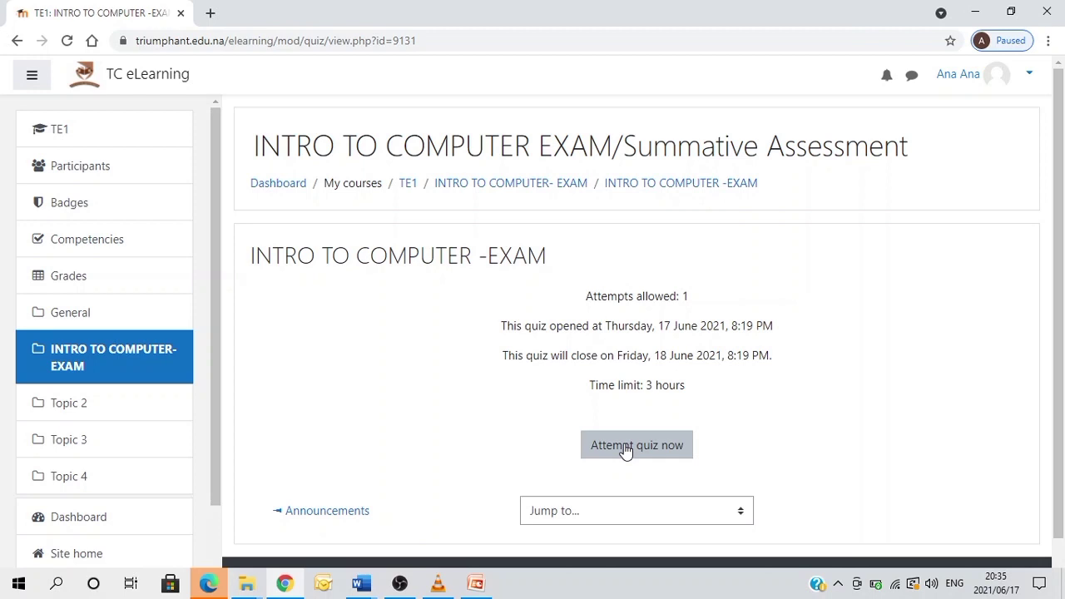
Attempt the quiz now and accept the 3-hour time limit to start the attempt
left_click(636, 445)
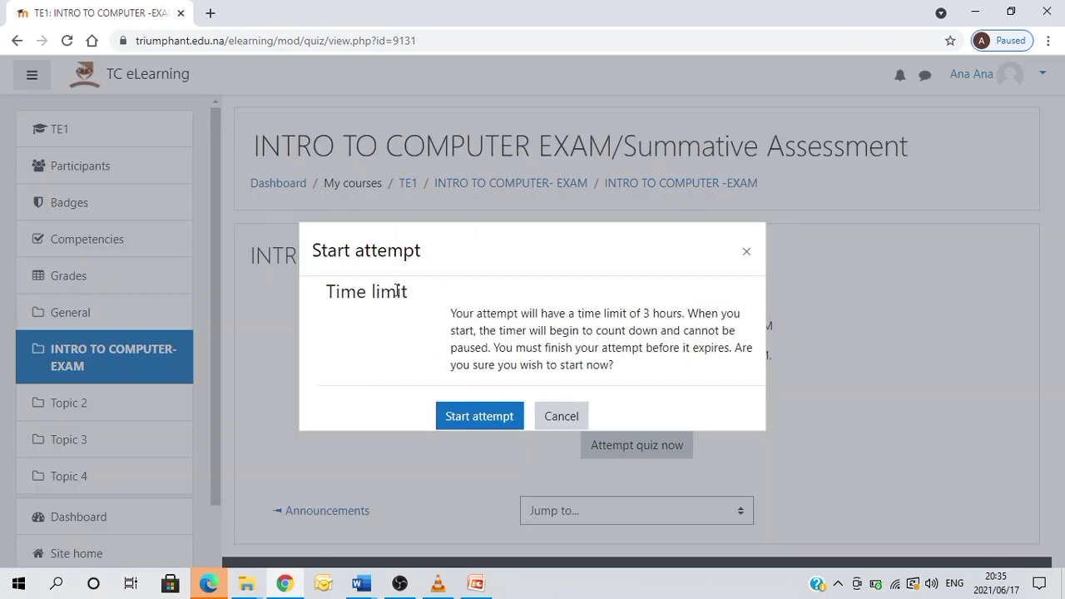
mouse_move(453, 313)
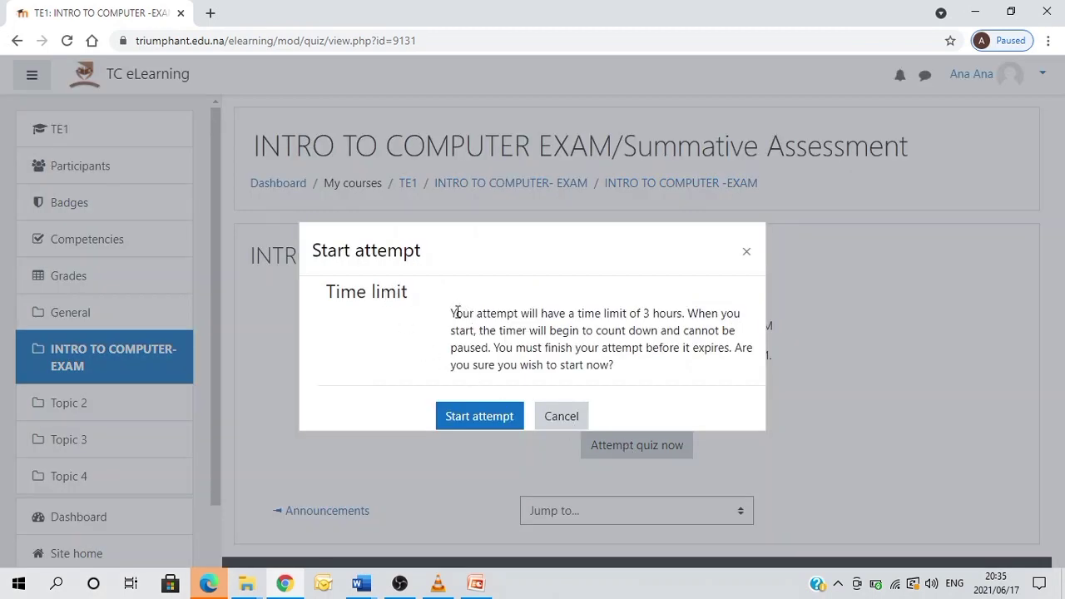
mouse_move(509, 320)
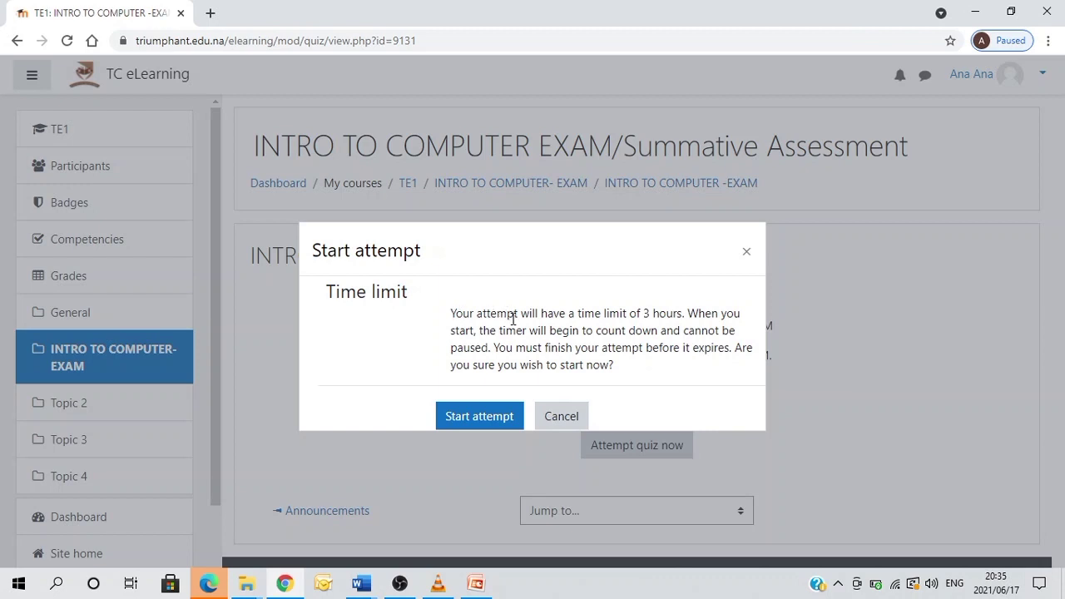
mouse_move(645, 307)
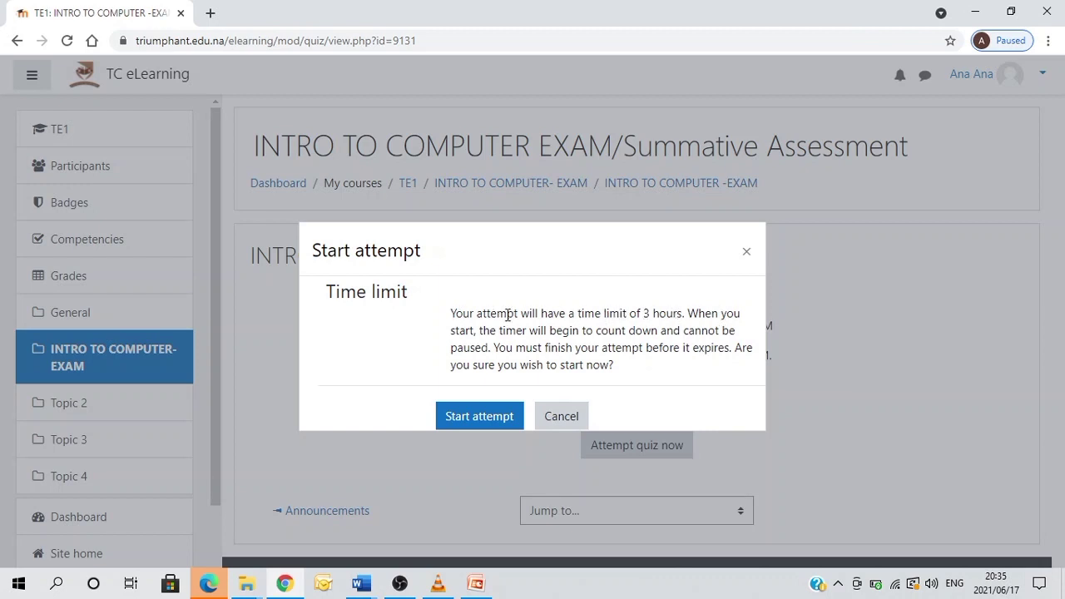
mouse_move(593, 345)
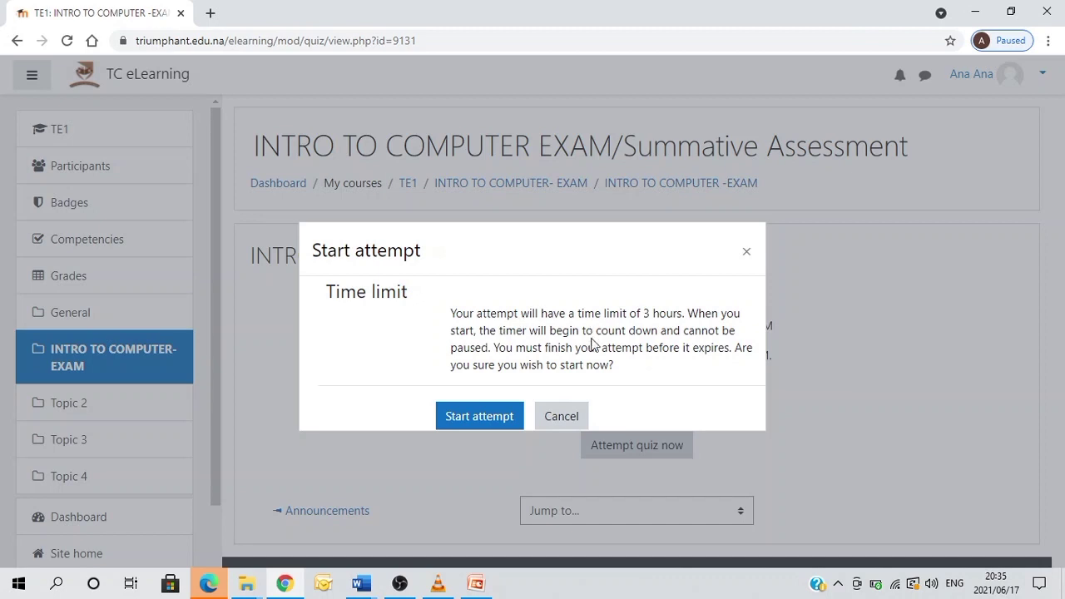
mouse_move(596, 329)
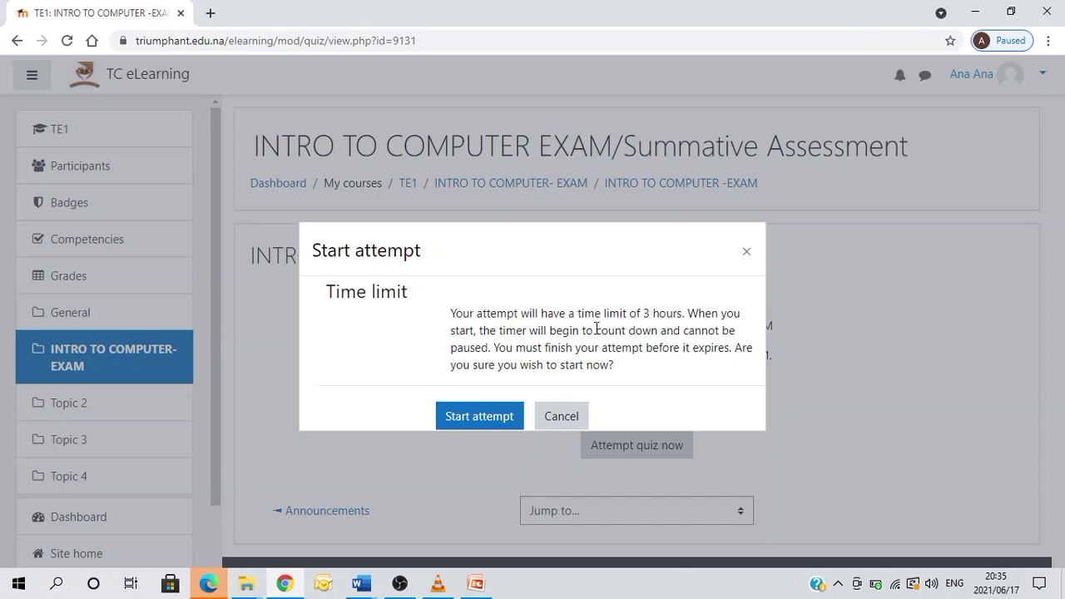
mouse_move(643, 354)
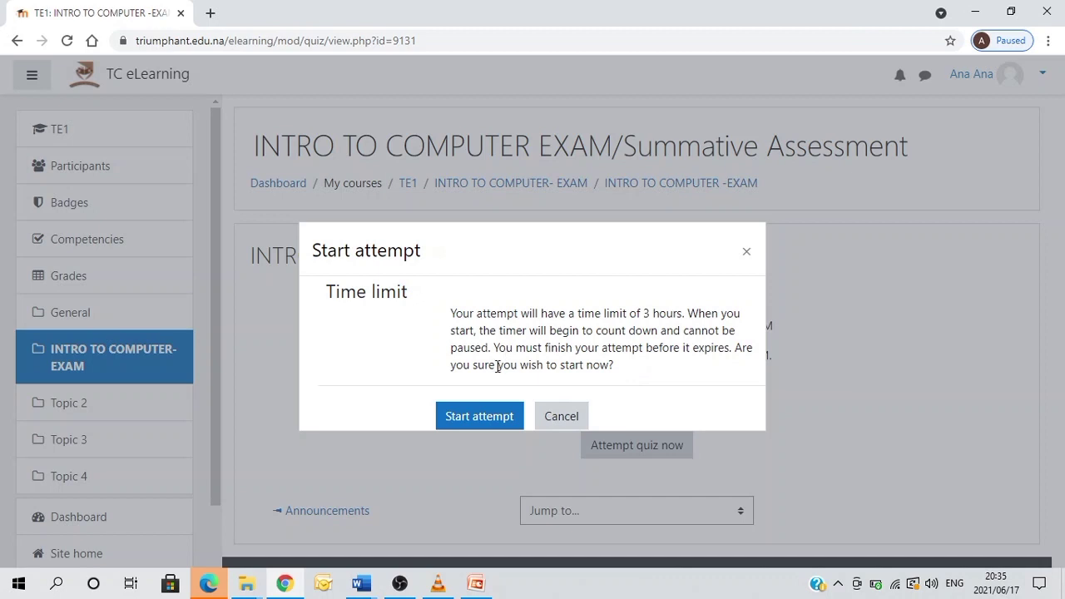
left_click(479, 416)
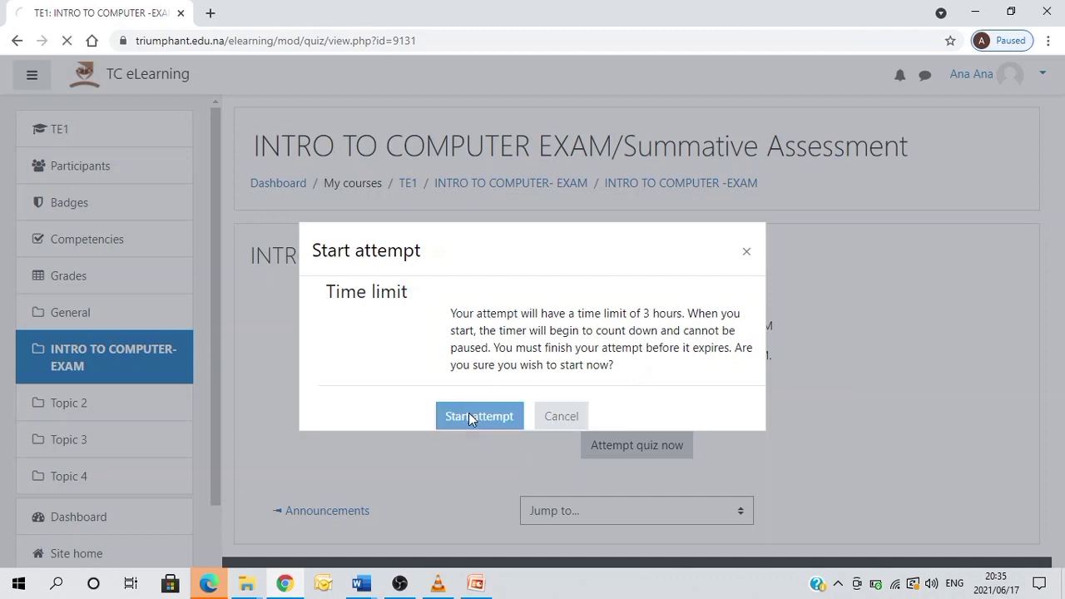
left_click(479, 416)
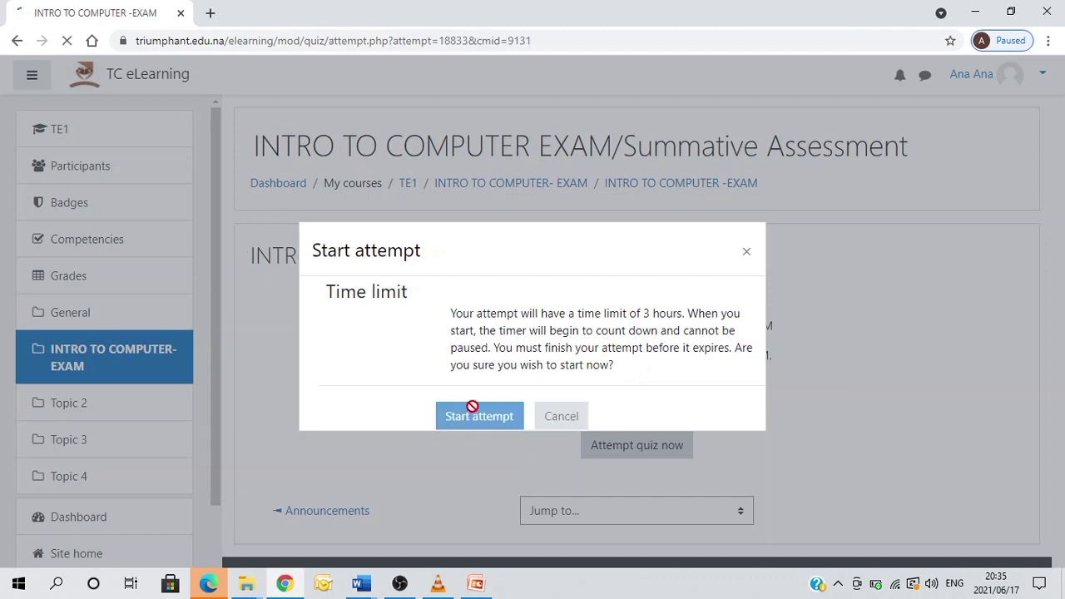
Load Question 1 of the attempt and open its linked test paper PDF
left_click(479, 416)
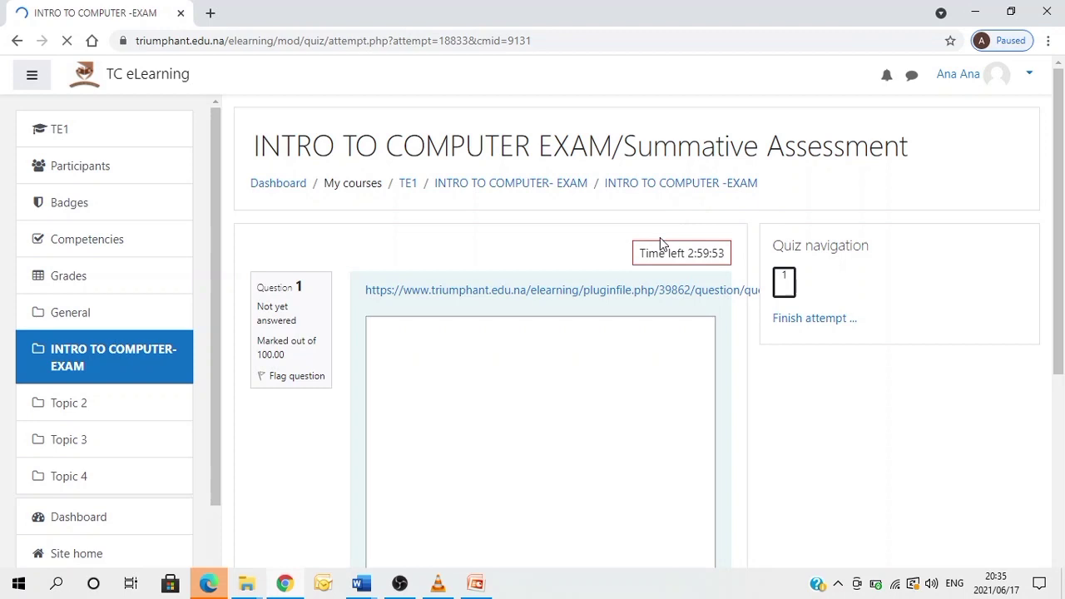
mouse_move(666, 256)
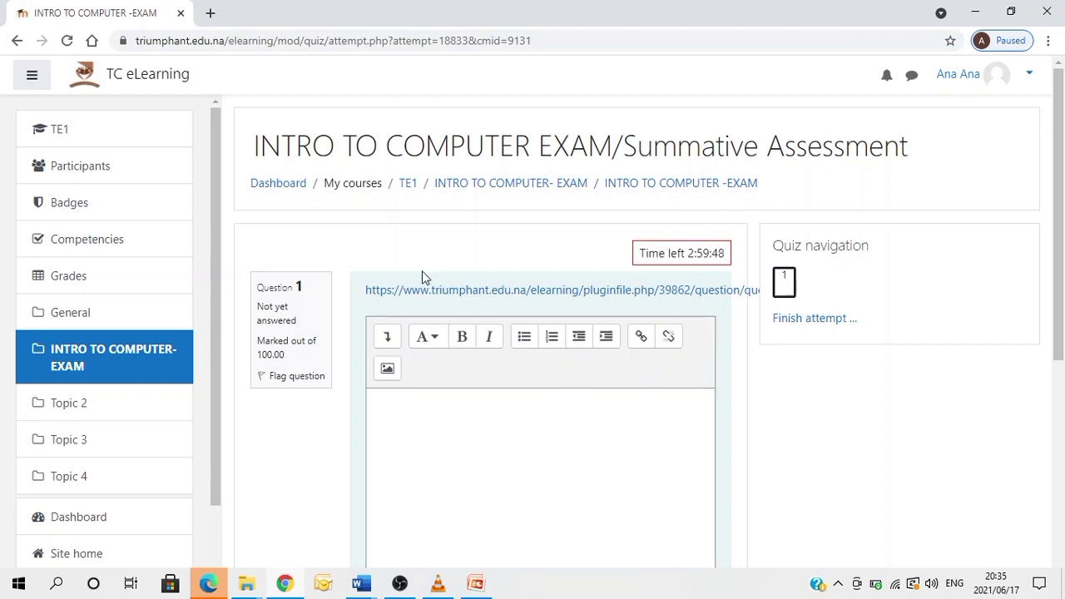
mouse_move(423, 296)
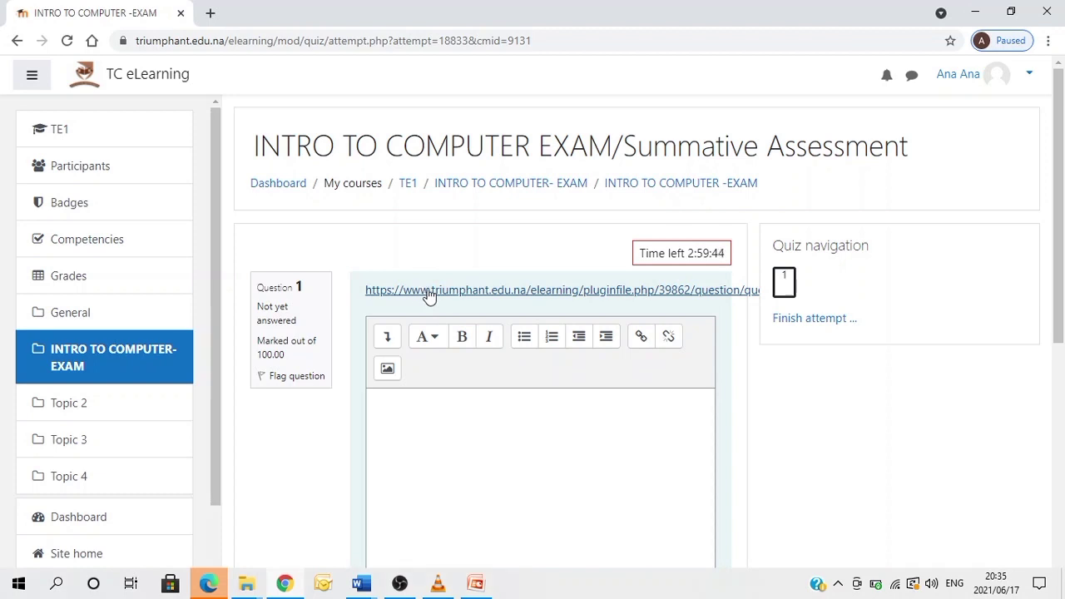
left_click(429, 290)
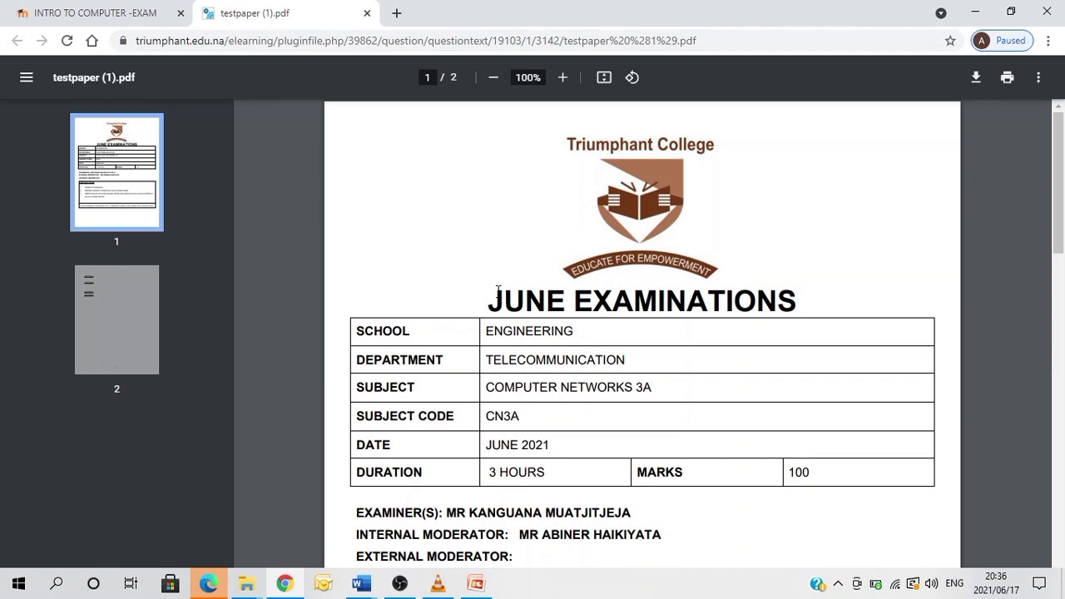
Read through testpaper (1).pdf from the cover instructions to page 2's Sections A to D
scroll("down", 3)
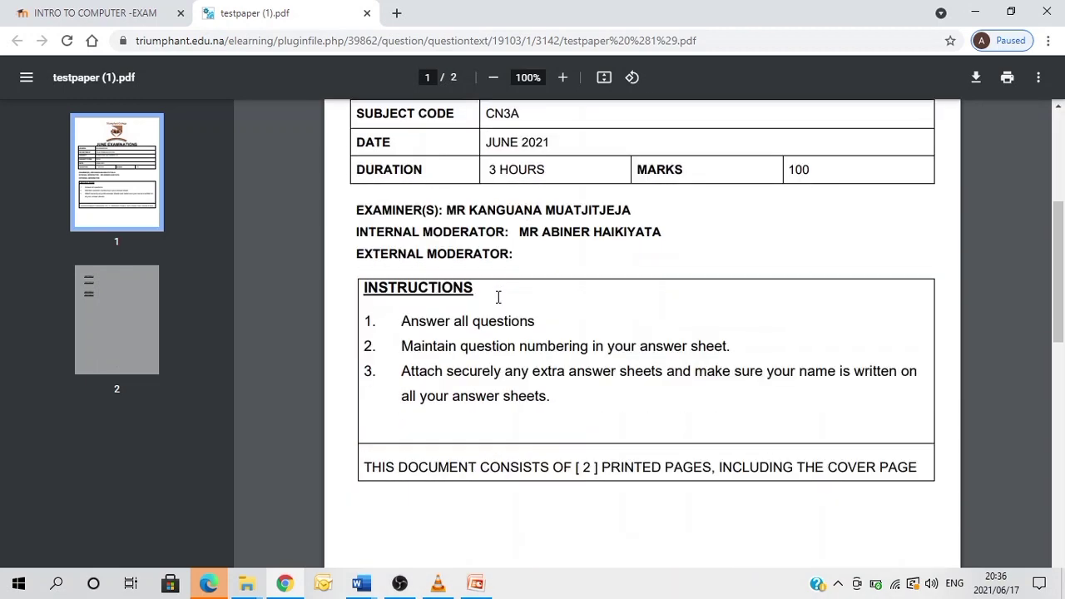
scroll("down", 3)
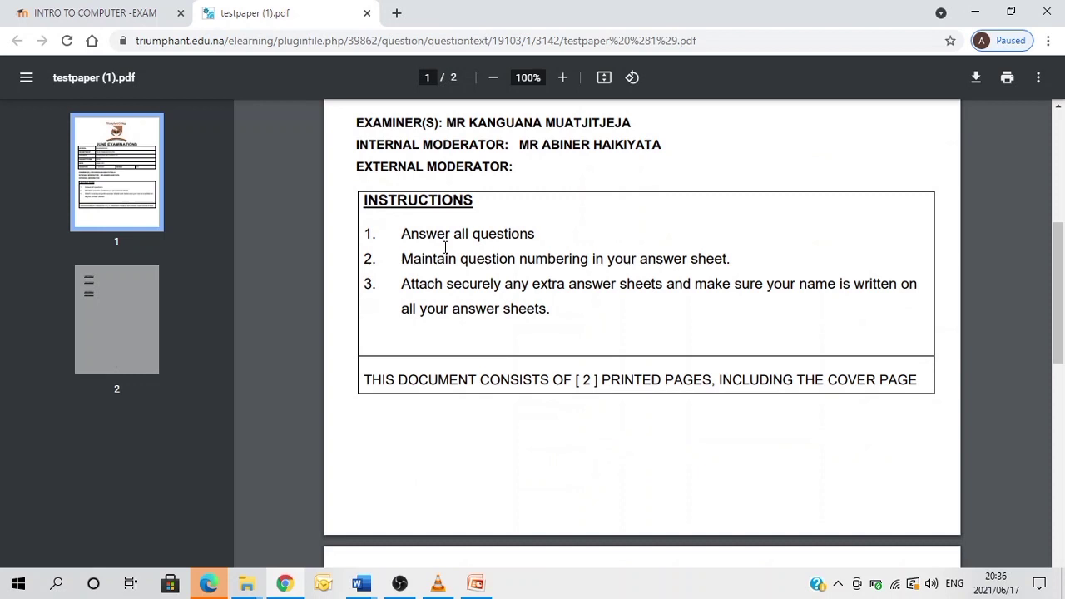
mouse_move(440, 299)
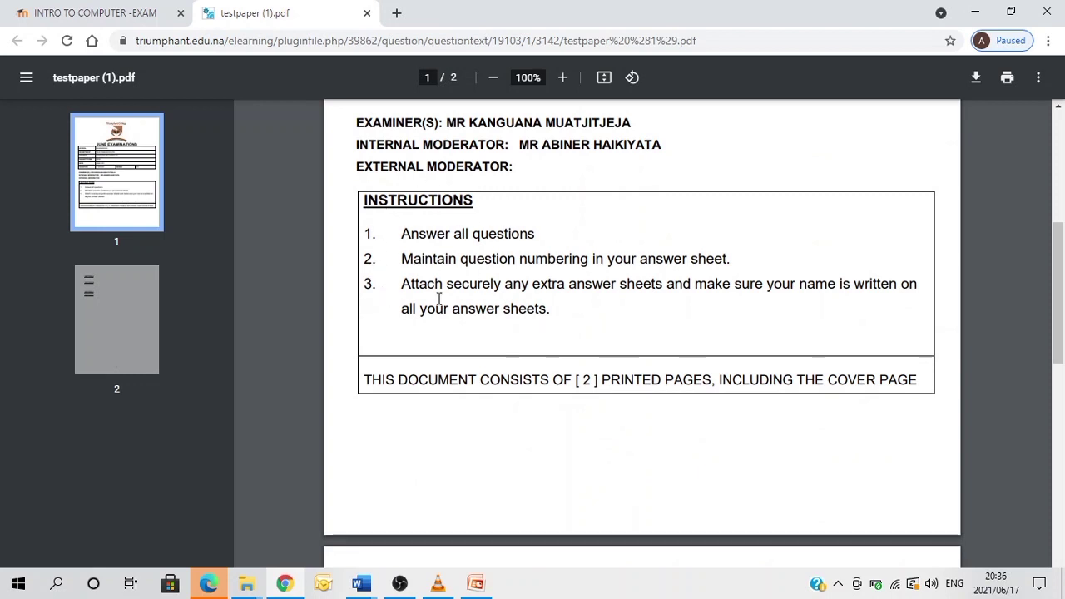
scroll("down", 3)
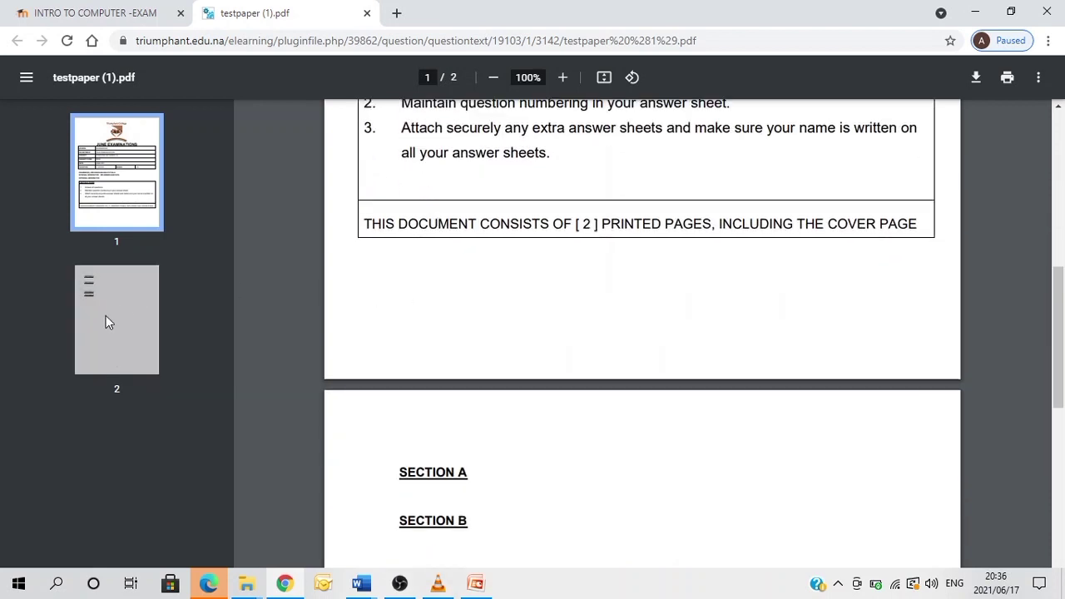
scroll("down", 3)
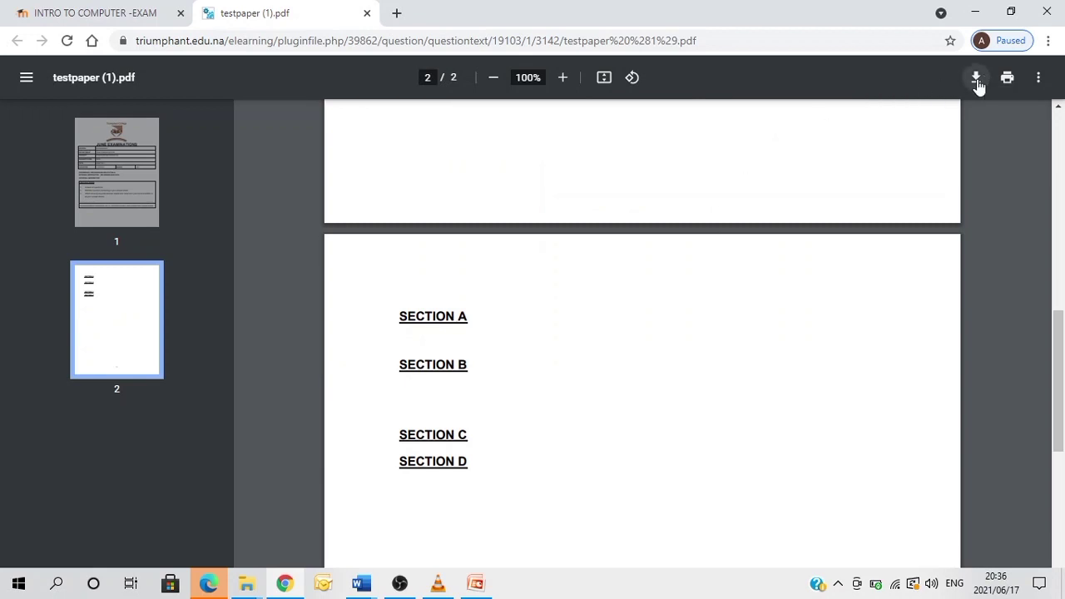
mouse_move(967, 94)
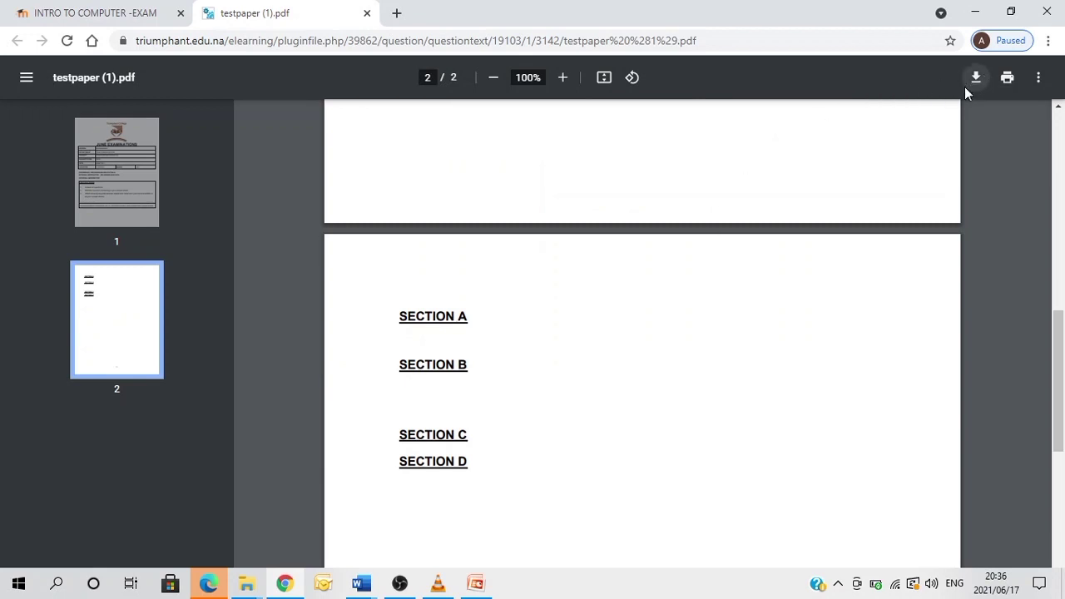
mouse_move(283, 289)
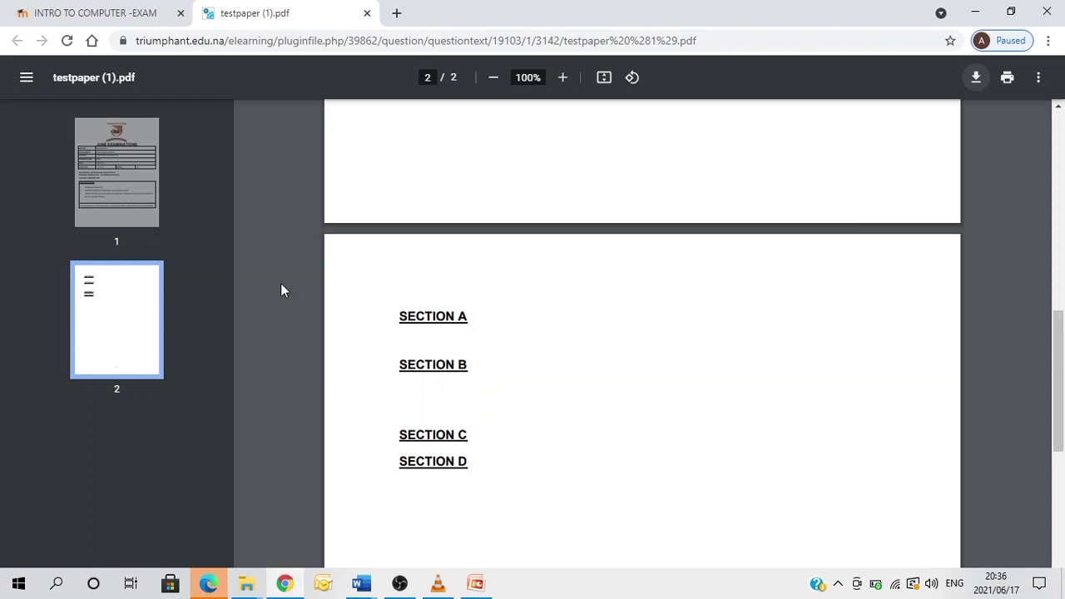
mouse_move(490, 356)
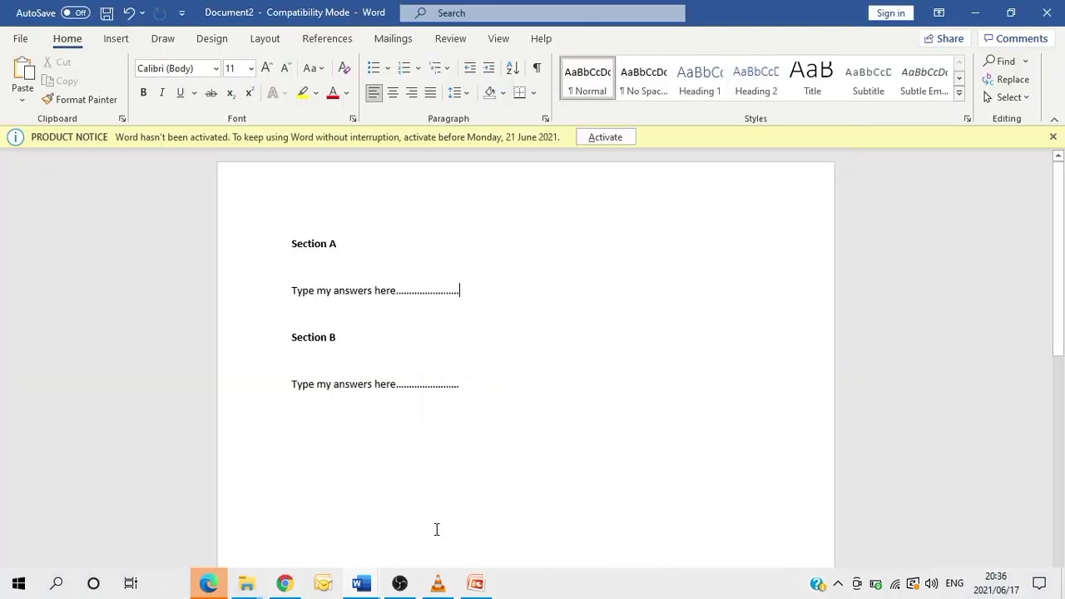
mouse_move(326, 249)
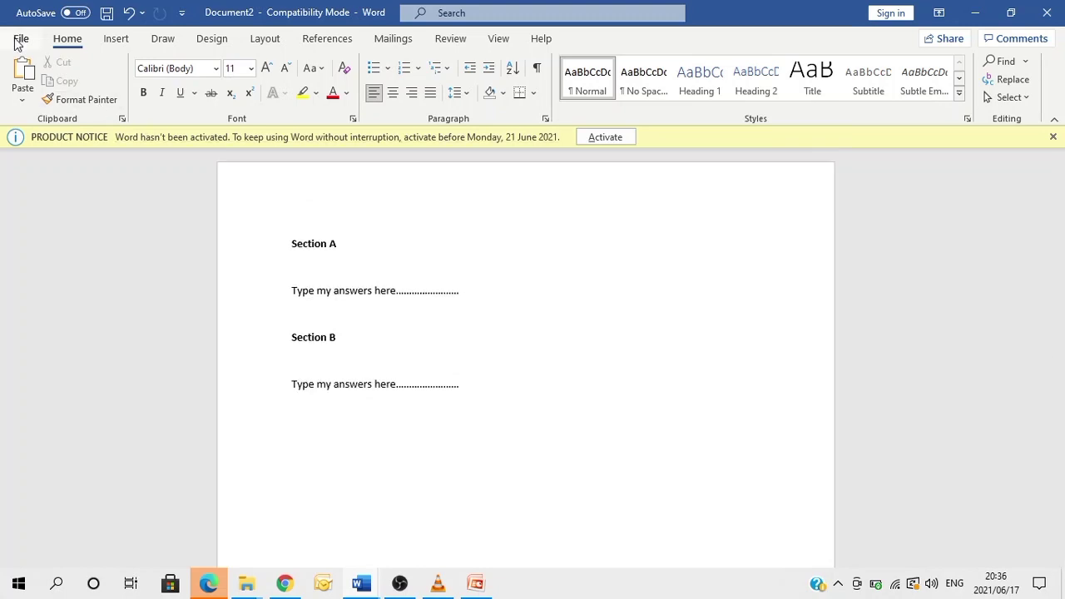
mouse_move(103, 100)
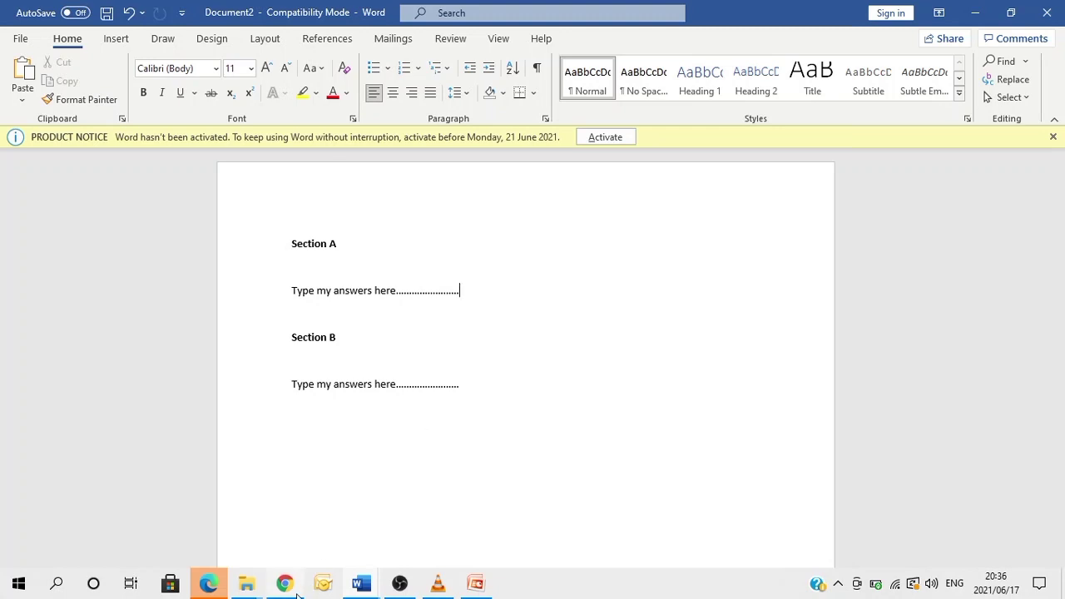
Return to the quiz attempt and scroll Question 1 down to its empty file-upload area
left_click(287, 583)
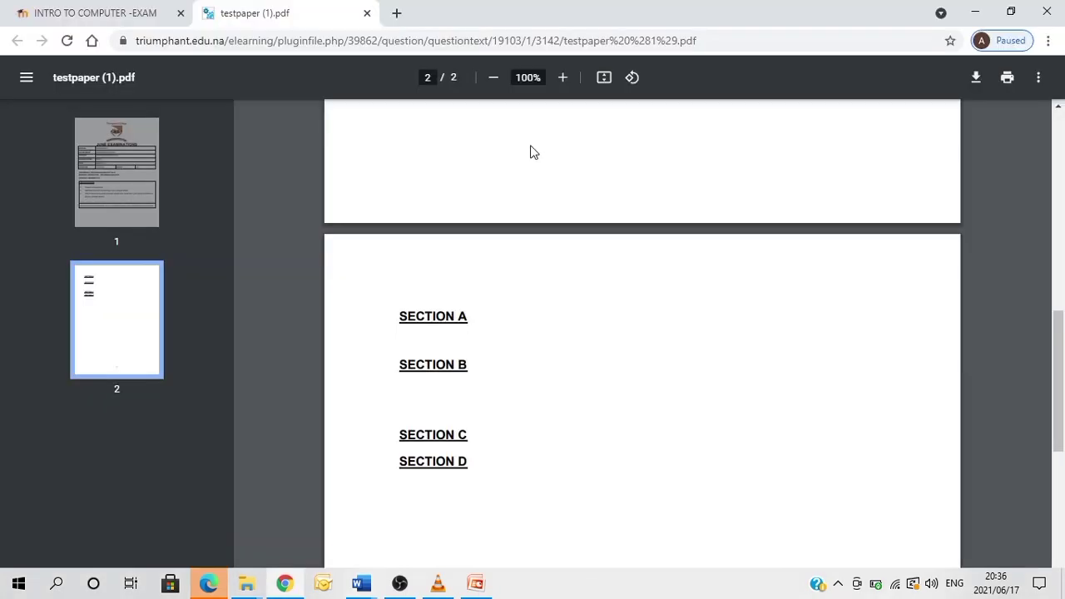
left_click(100, 14)
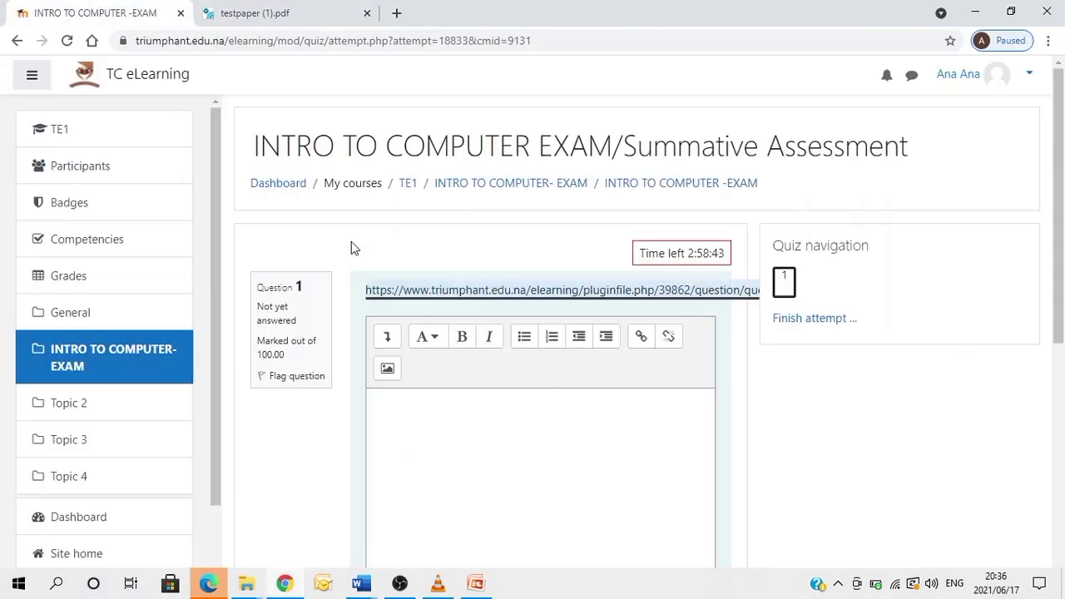
scroll("down", 3)
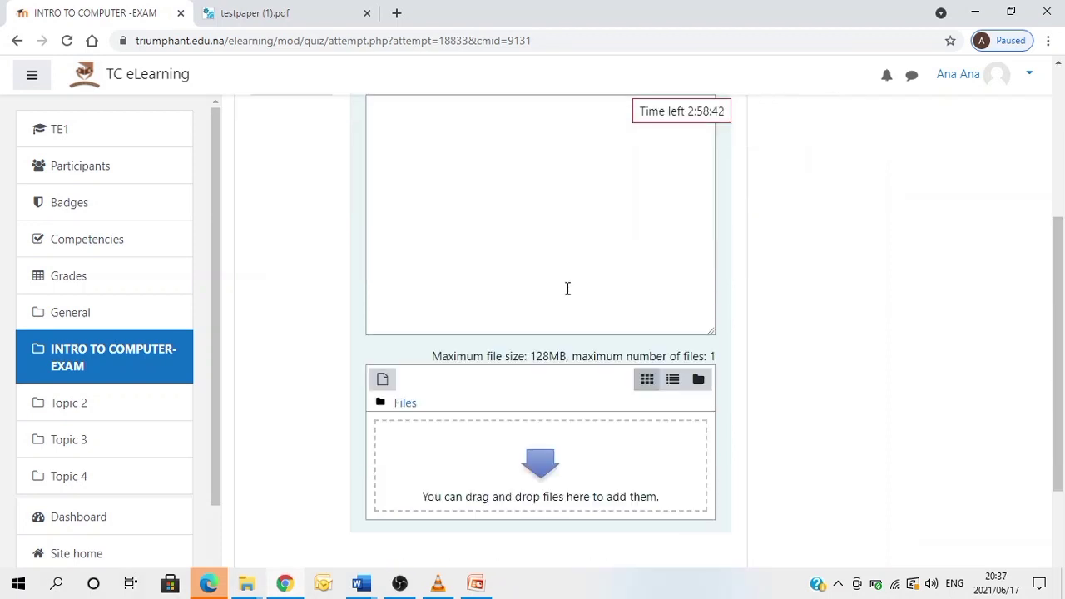
scroll("down", 3)
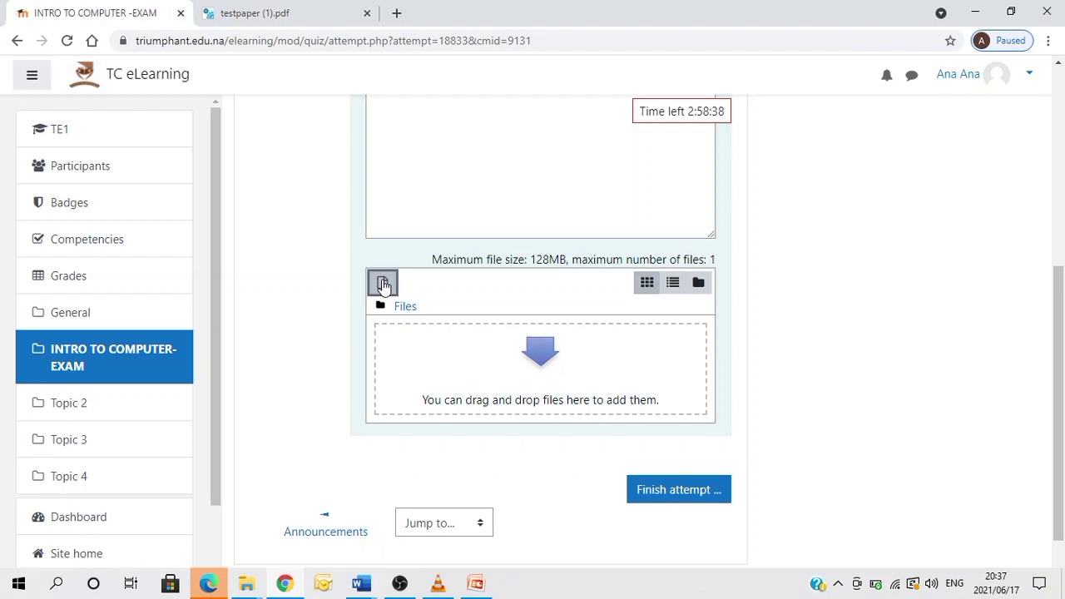
Upload 202120AnaExam.pdf from the Desktop as Question 1's answer file
left_click(383, 283)
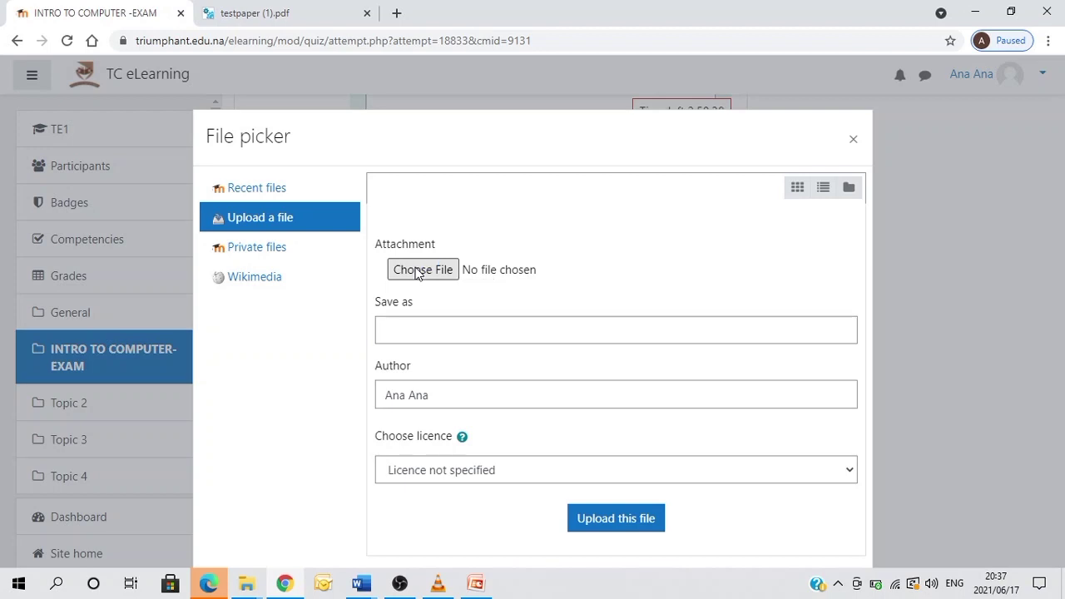
left_click(423, 270)
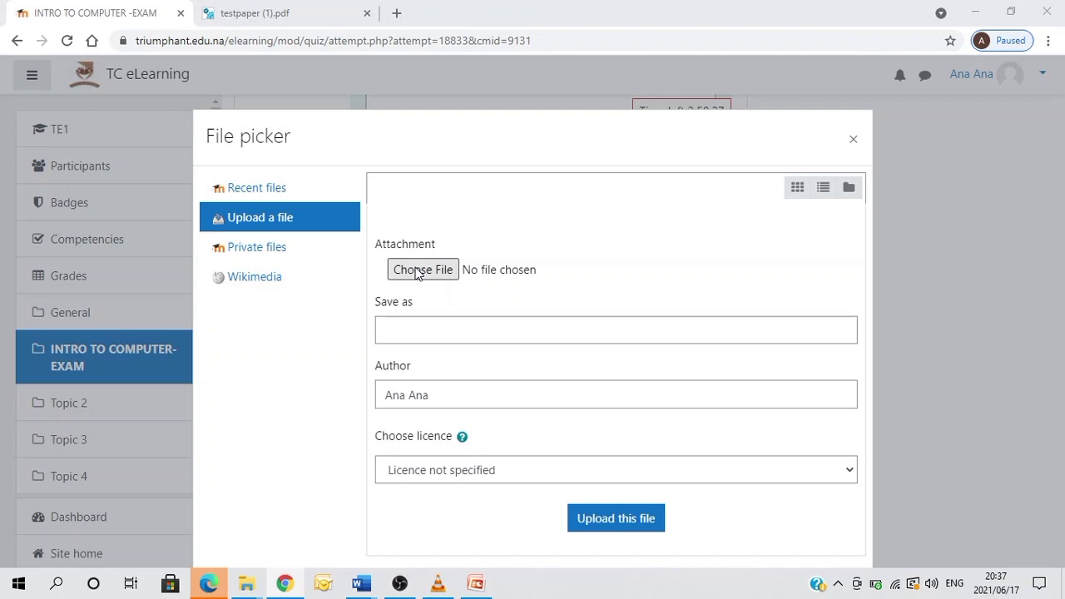
left_click(423, 270)
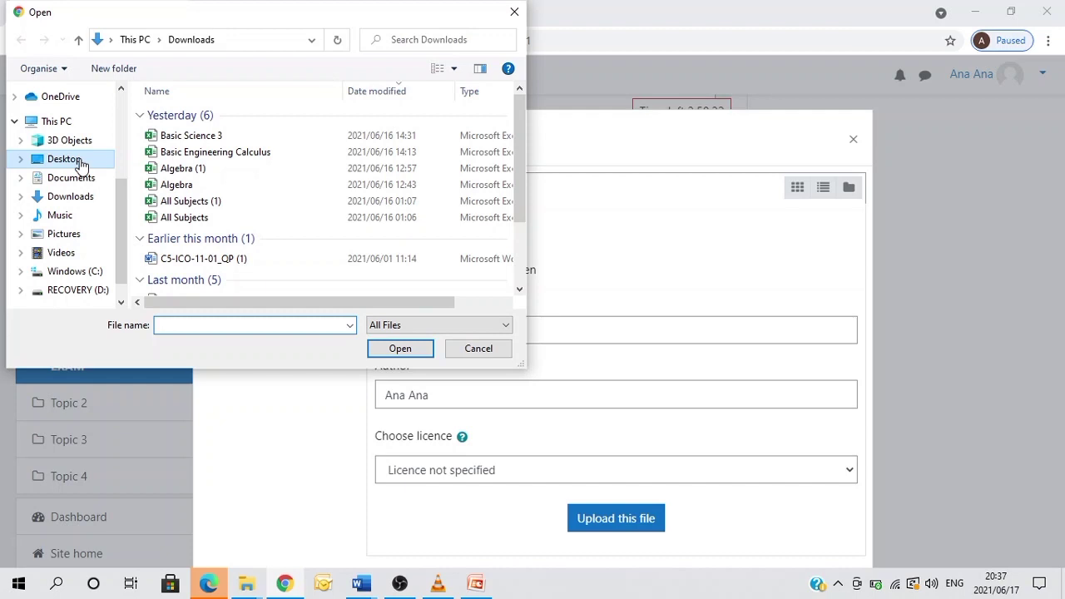
left_click(64, 160)
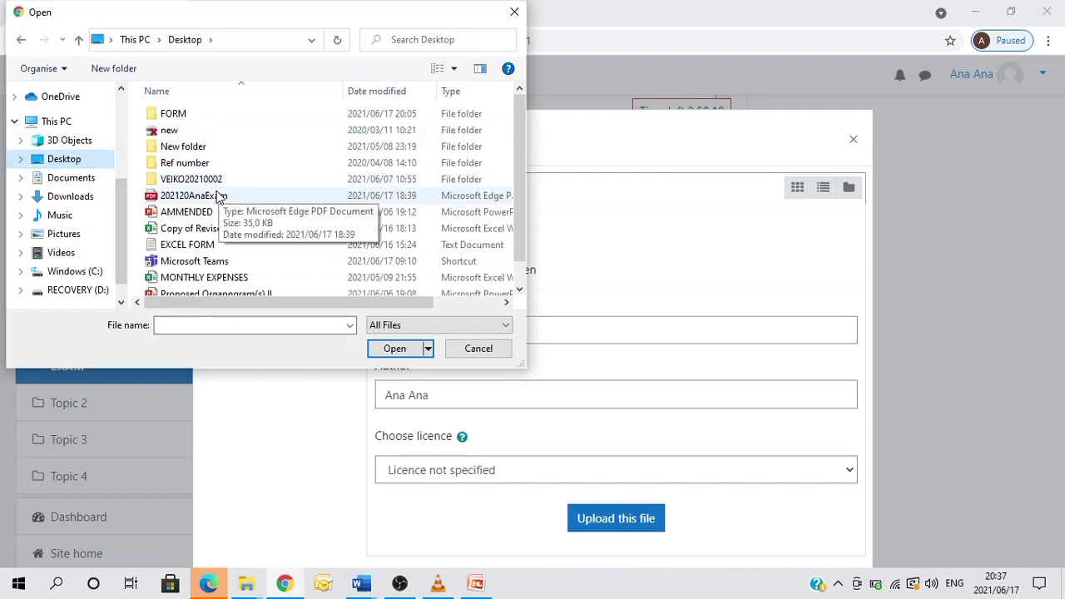
left_click(193, 195)
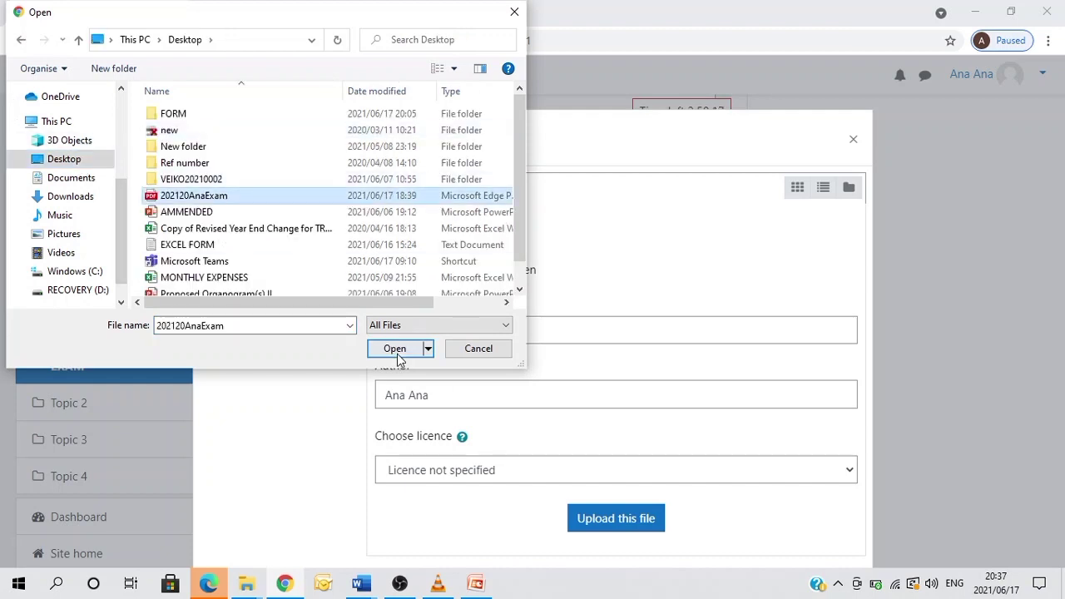
left_click(393, 349)
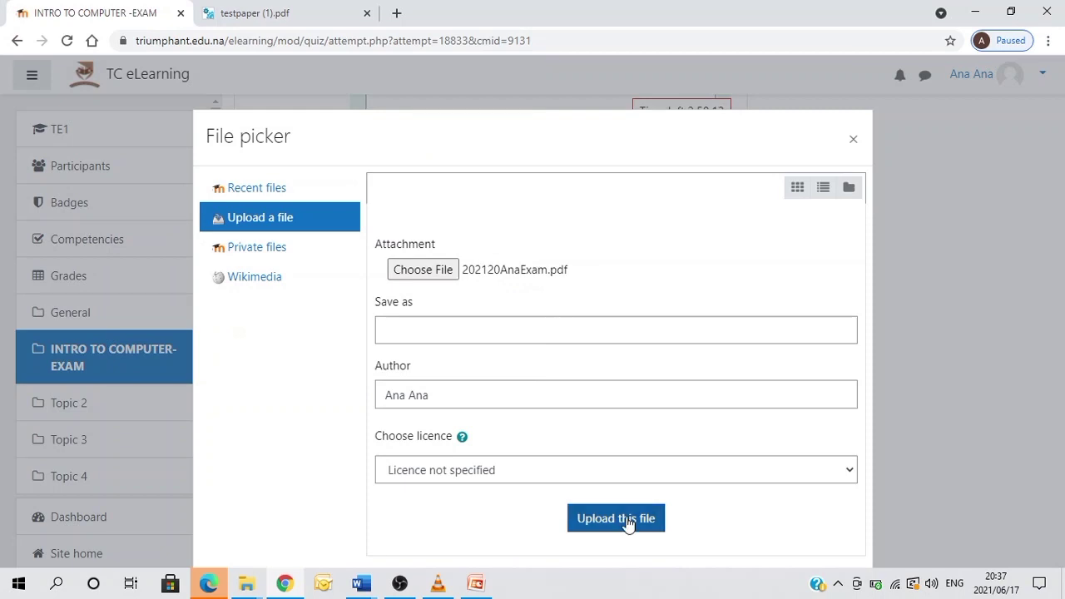
left_click(615, 518)
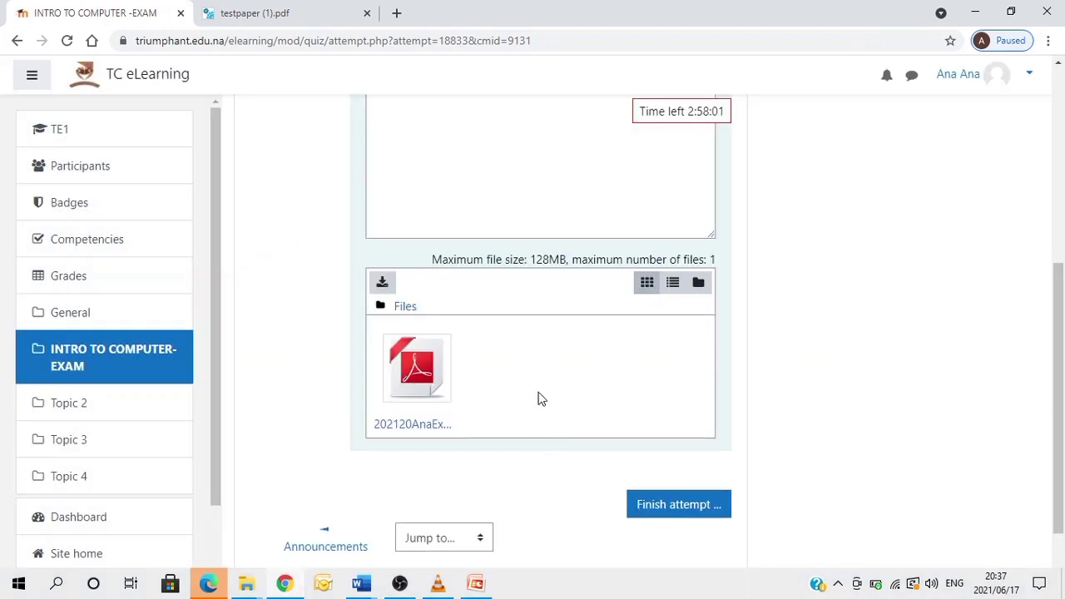
Finish the attempt to reach the Summary of attempt page listing Question 1
scroll("down", 3)
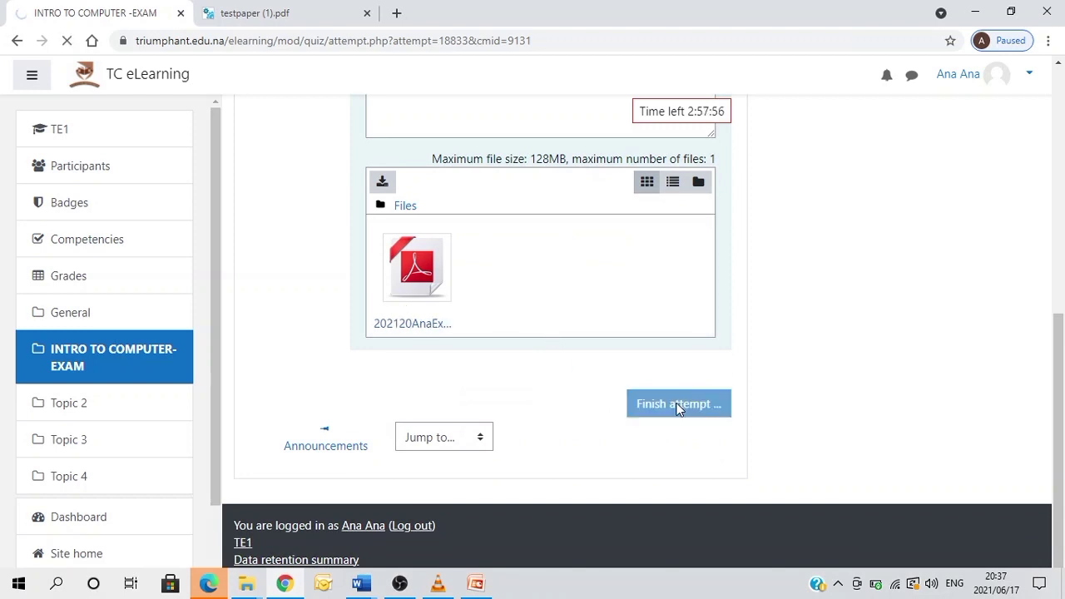
left_click(679, 405)
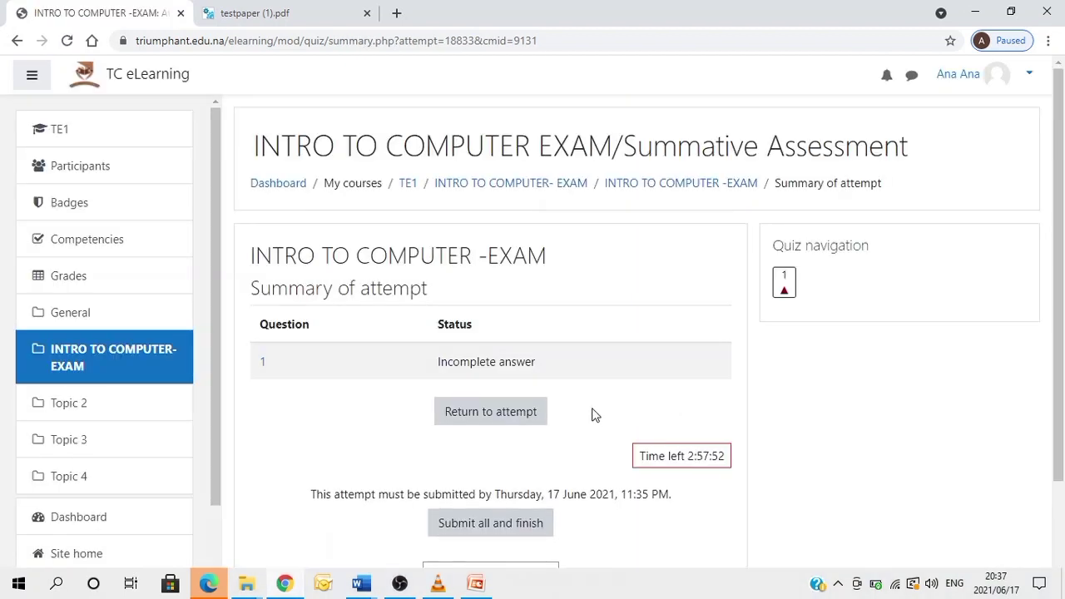
mouse_move(585, 406)
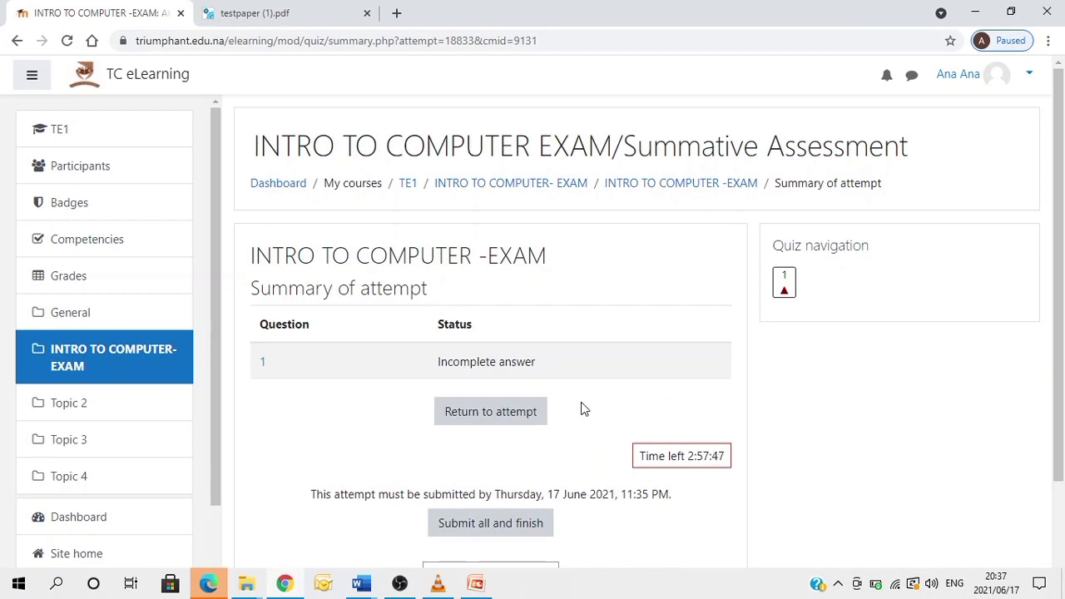
mouse_move(574, 406)
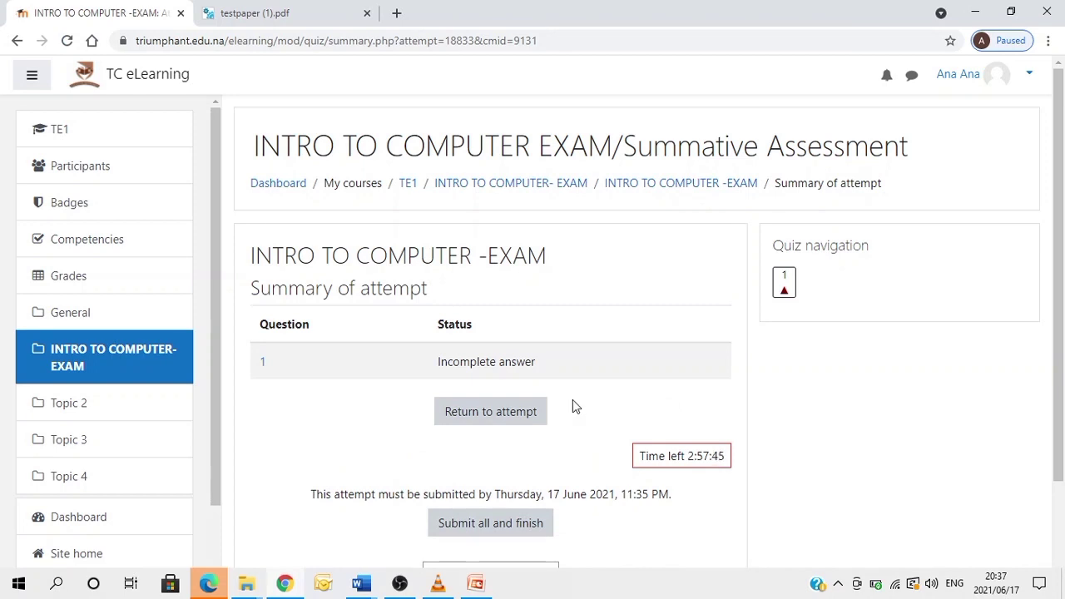
mouse_move(336, 247)
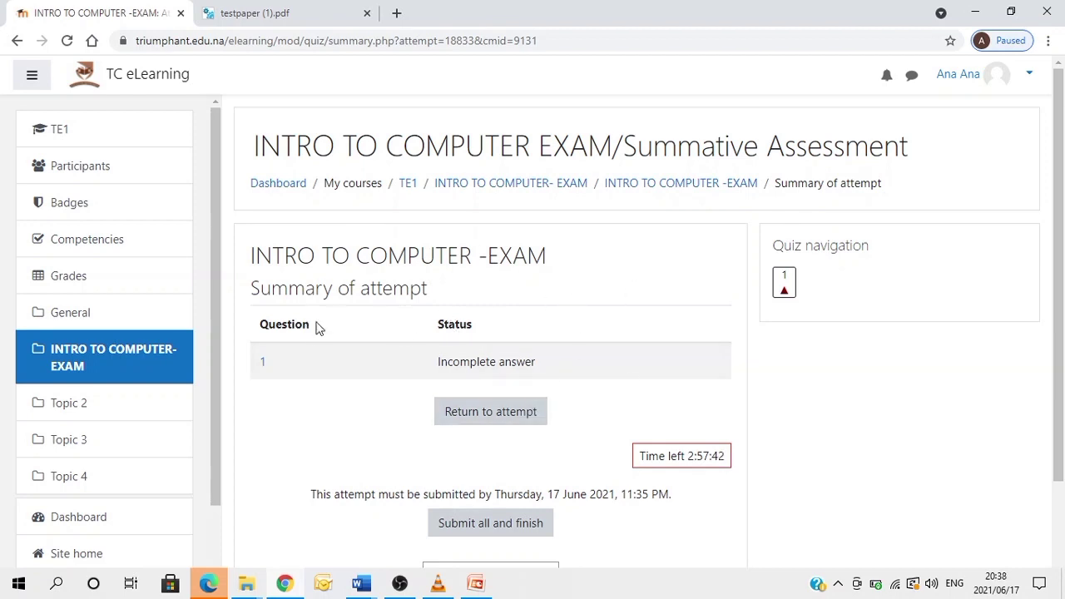
mouse_move(490, 424)
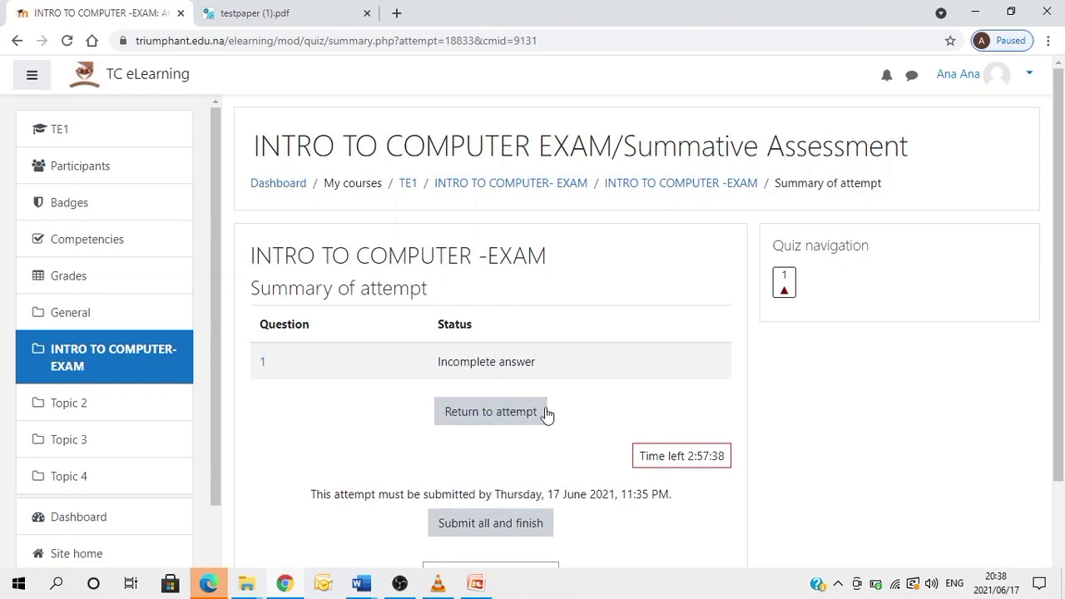
mouse_move(424, 409)
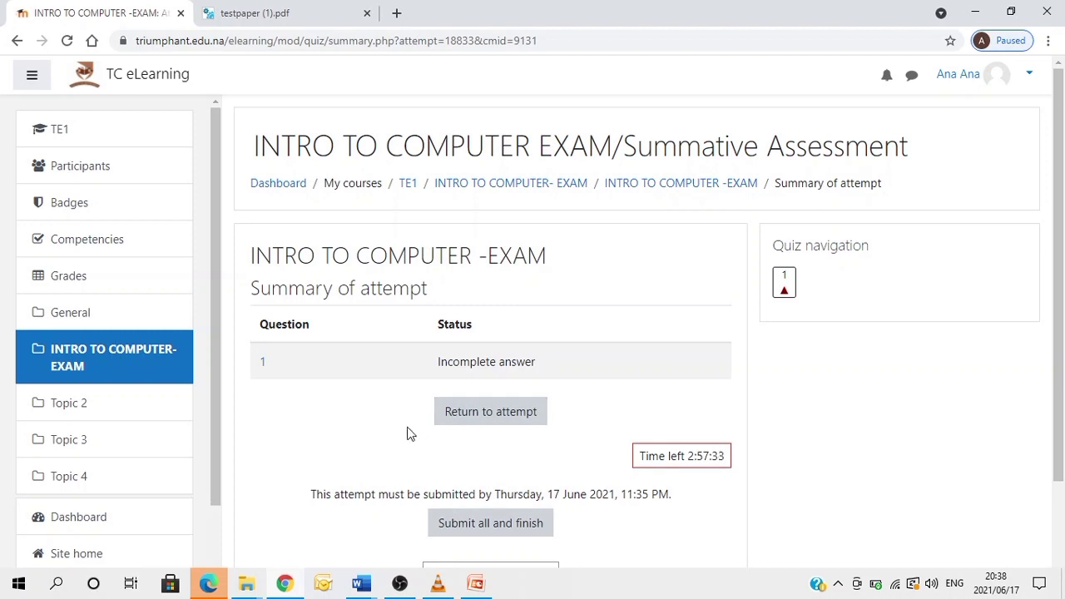
Submit the whole exam attempt for grading via Submit all and finish
scroll("down", 3)
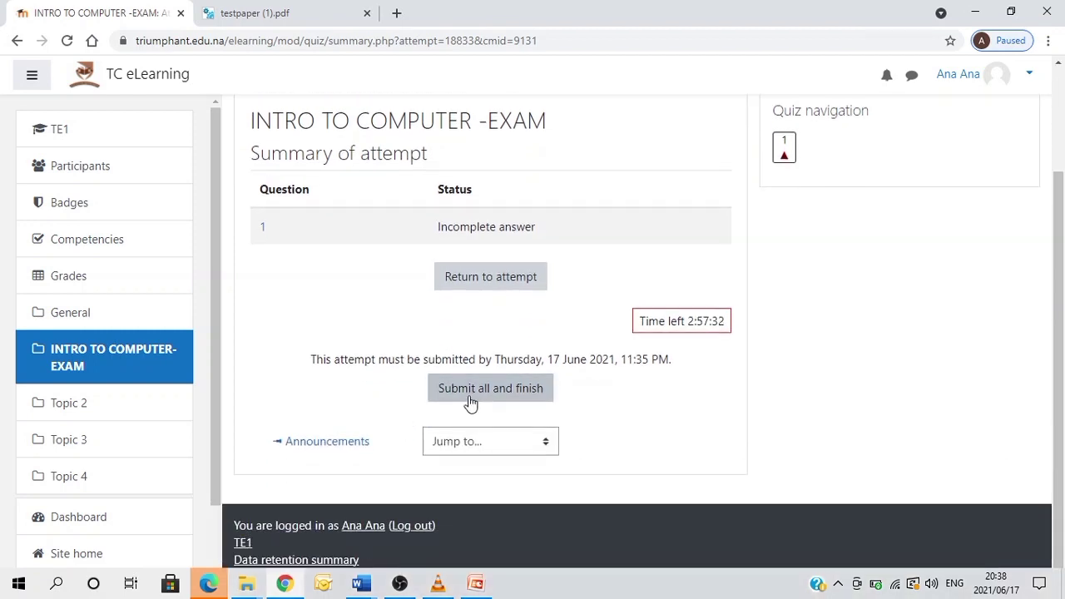
mouse_move(473, 392)
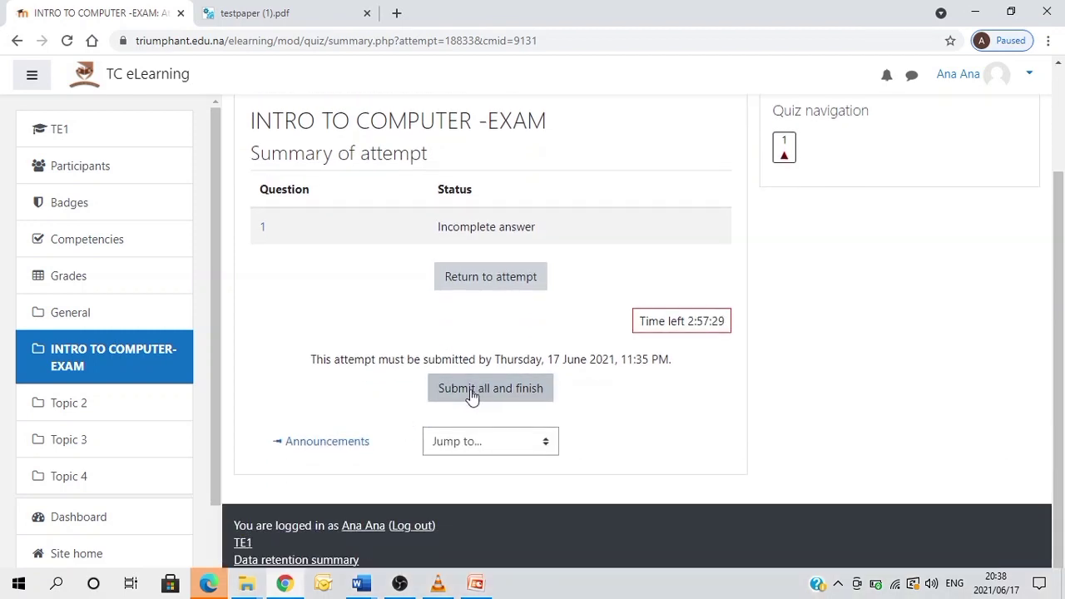
left_click(490, 388)
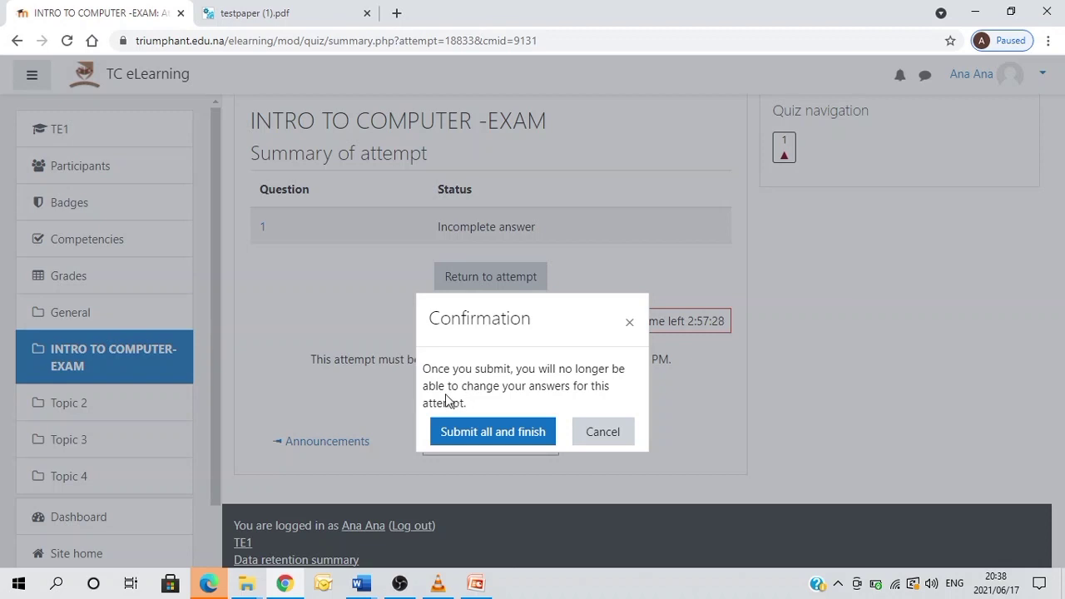
mouse_move(493, 370)
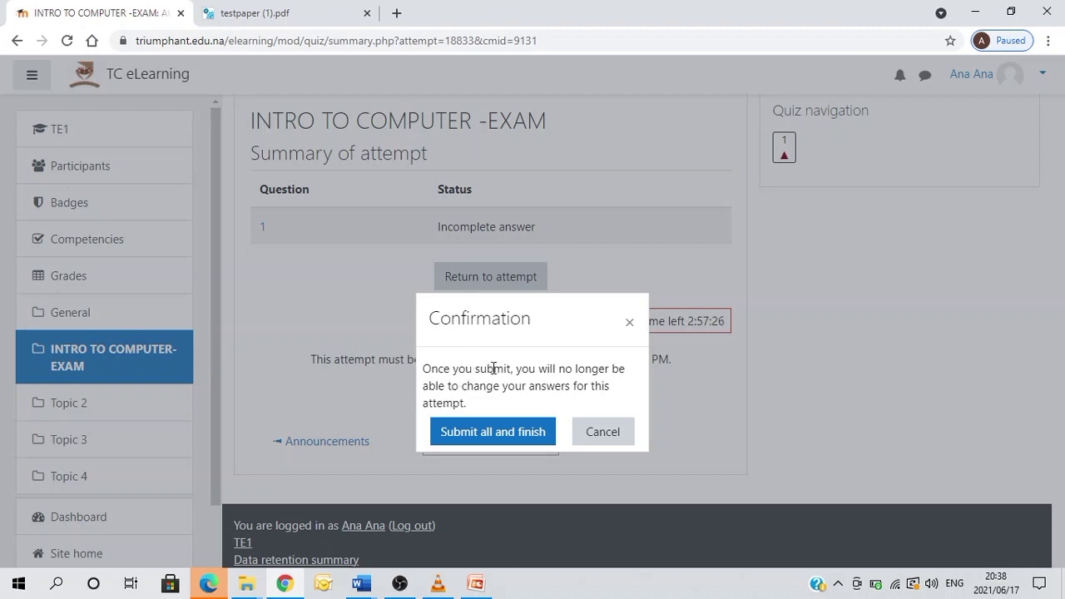
mouse_move(524, 386)
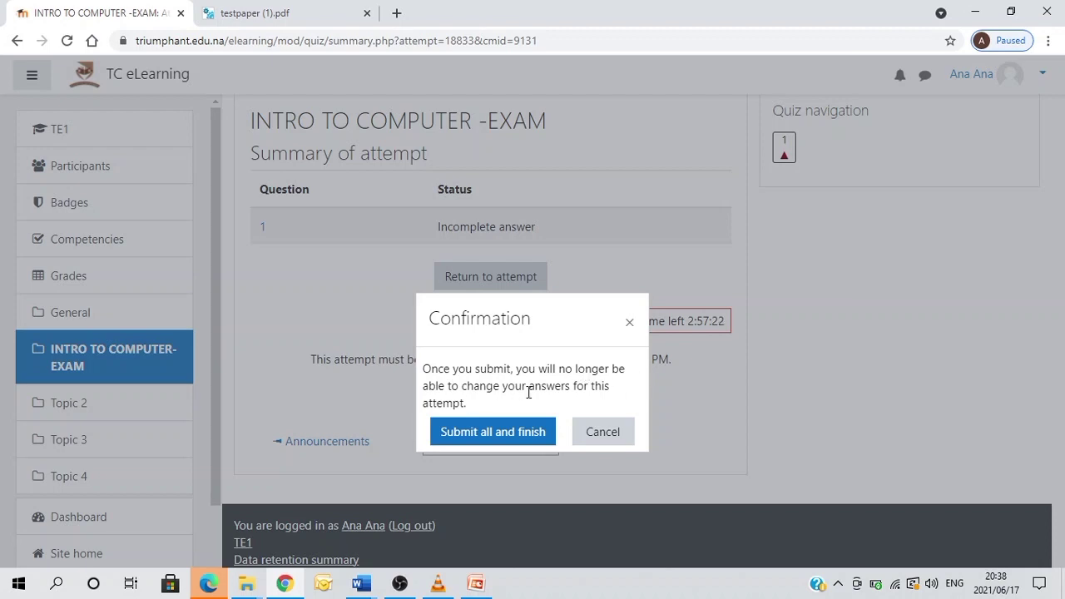
mouse_move(495, 386)
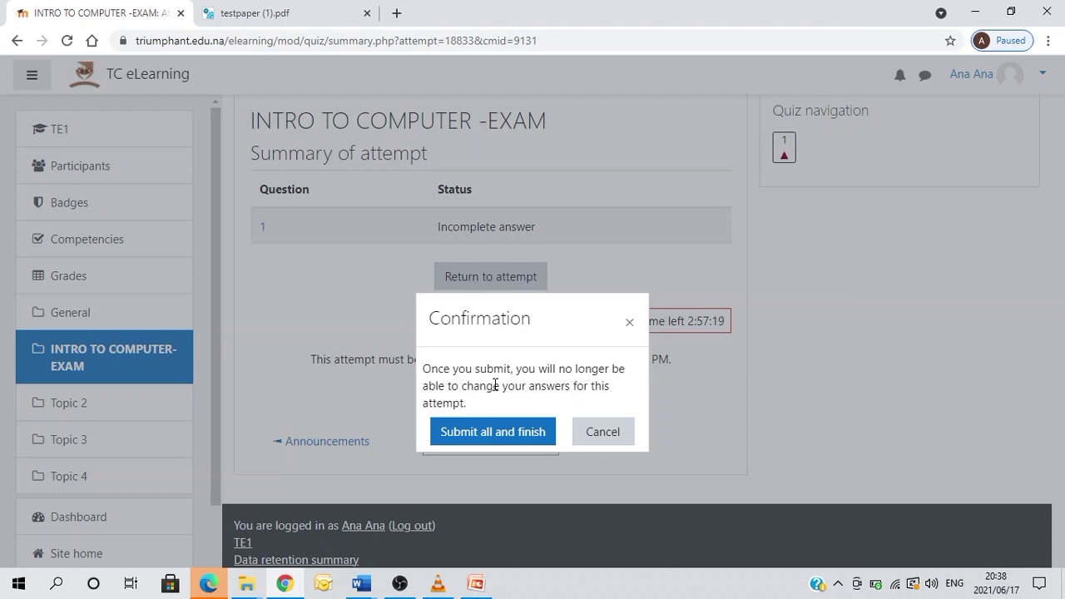
mouse_move(479, 438)
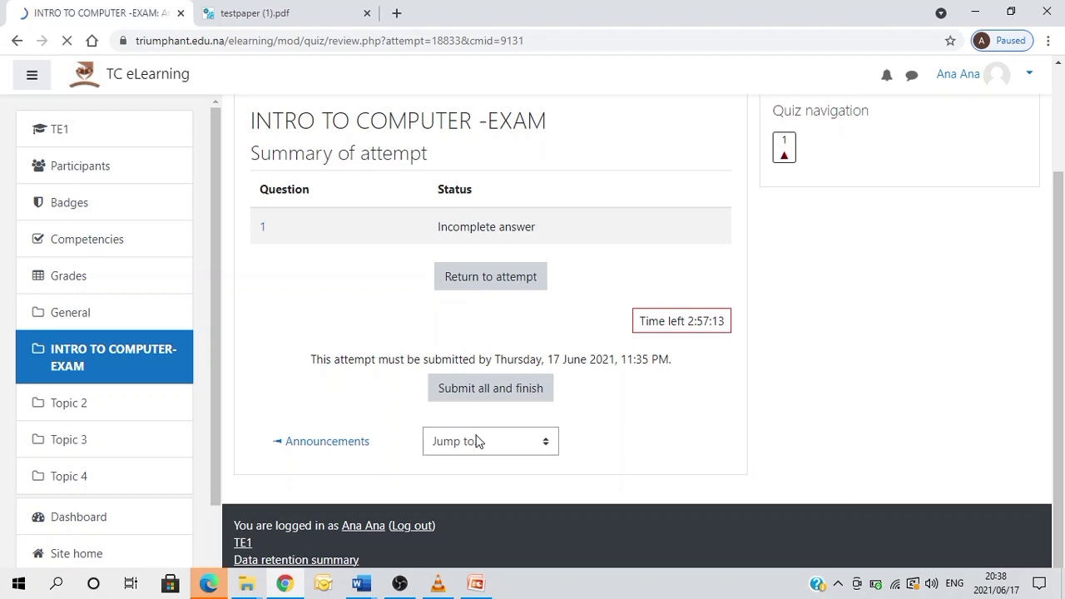
Confirm submission, review the attempt showing State Finished, then reveal the user avatar menu
left_click(490, 388)
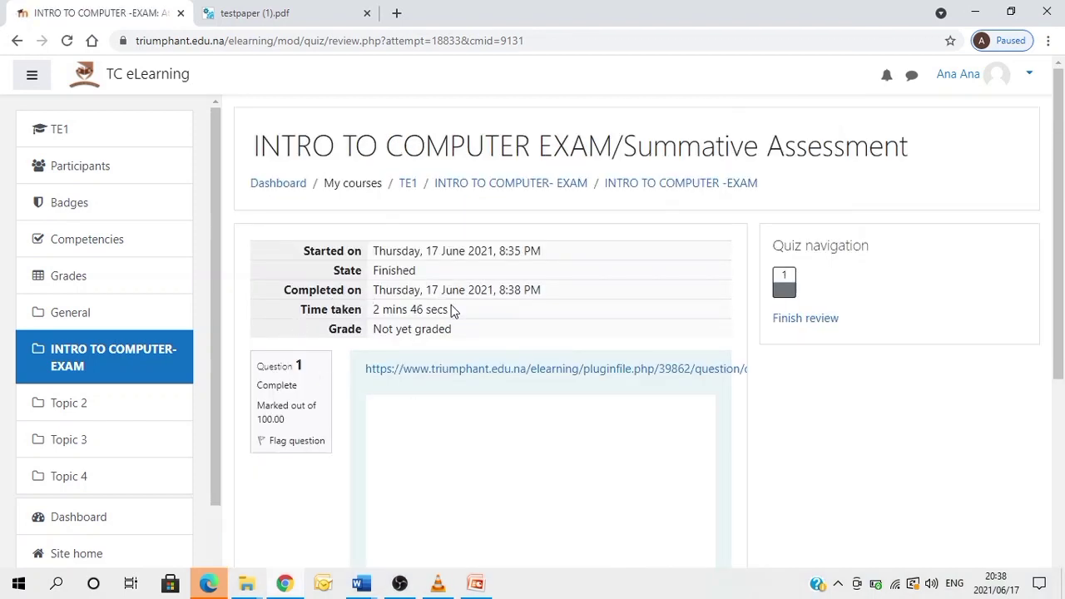
scroll("down", 3)
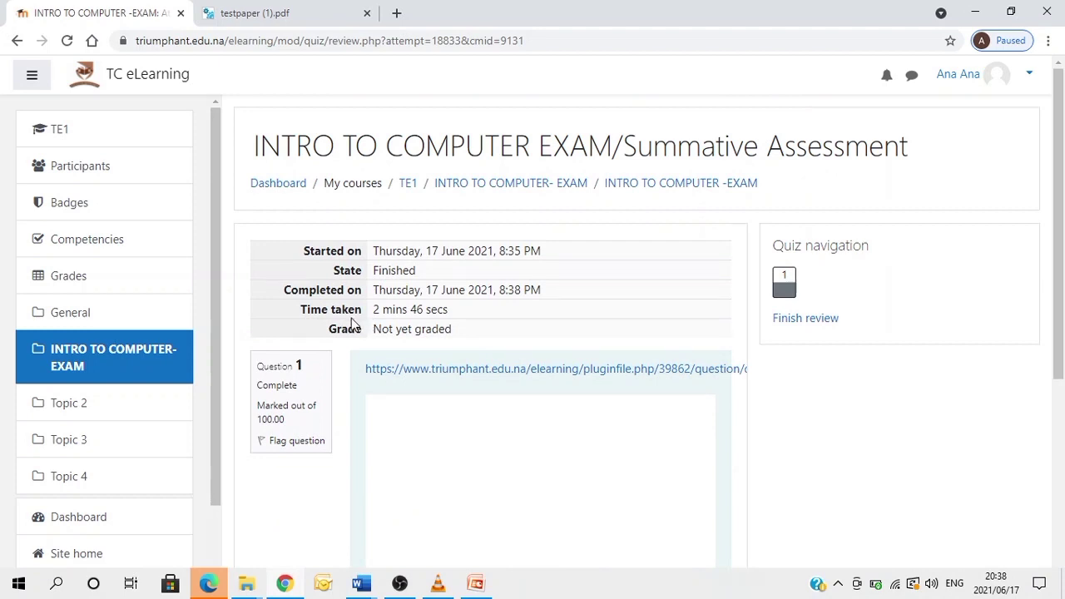
mouse_move(479, 280)
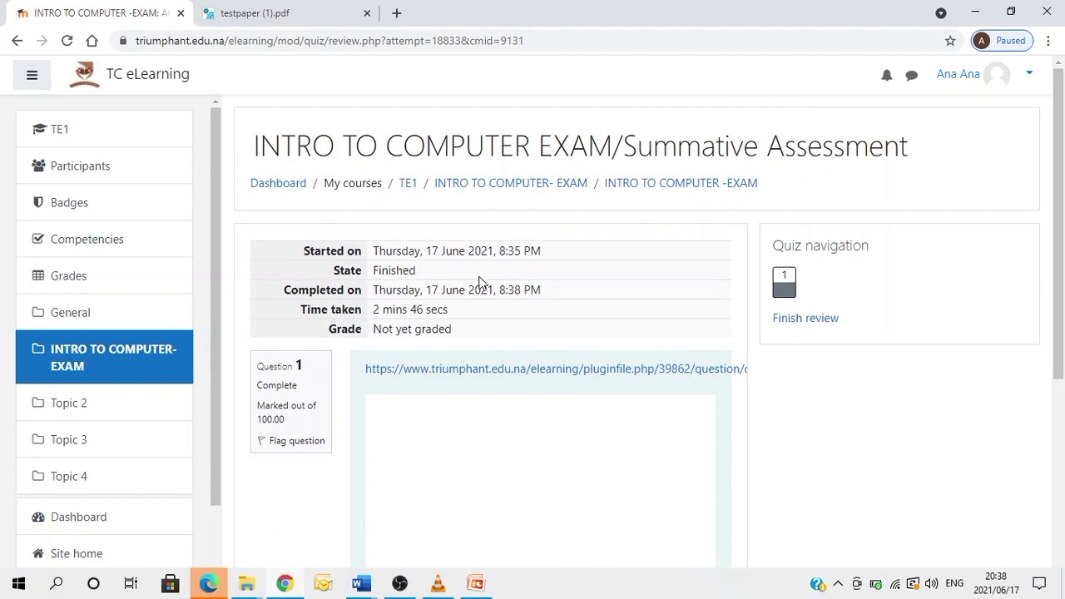
mouse_move(351, 296)
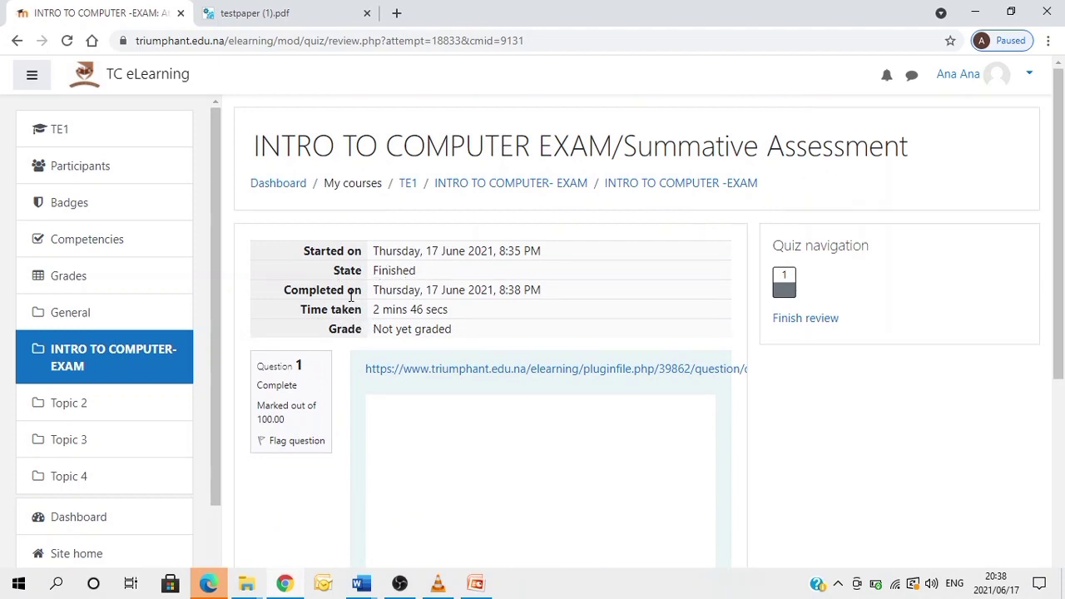
mouse_move(528, 289)
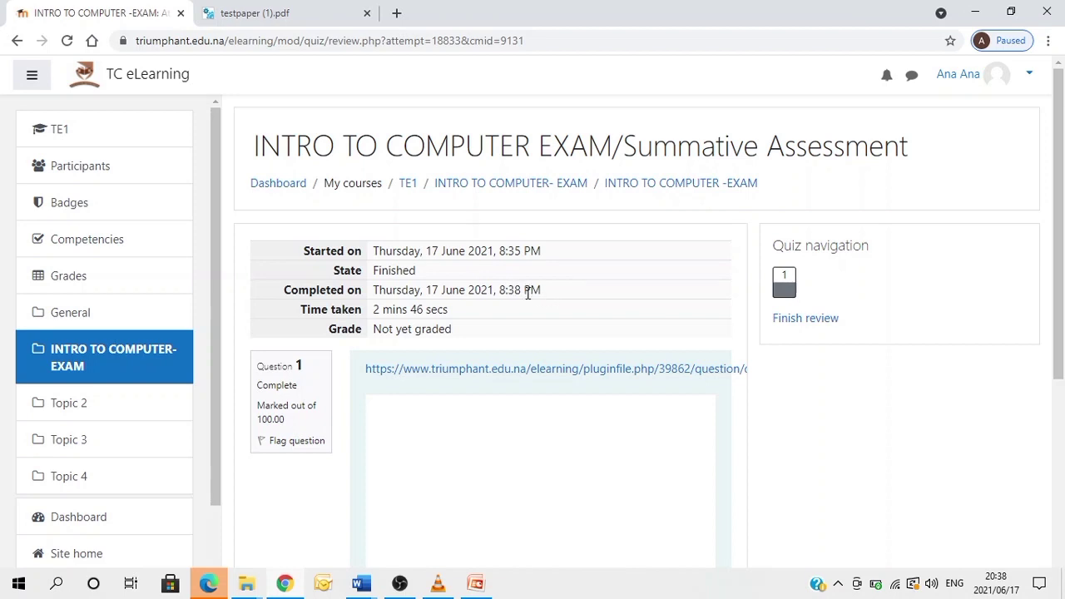
scroll("down", 3)
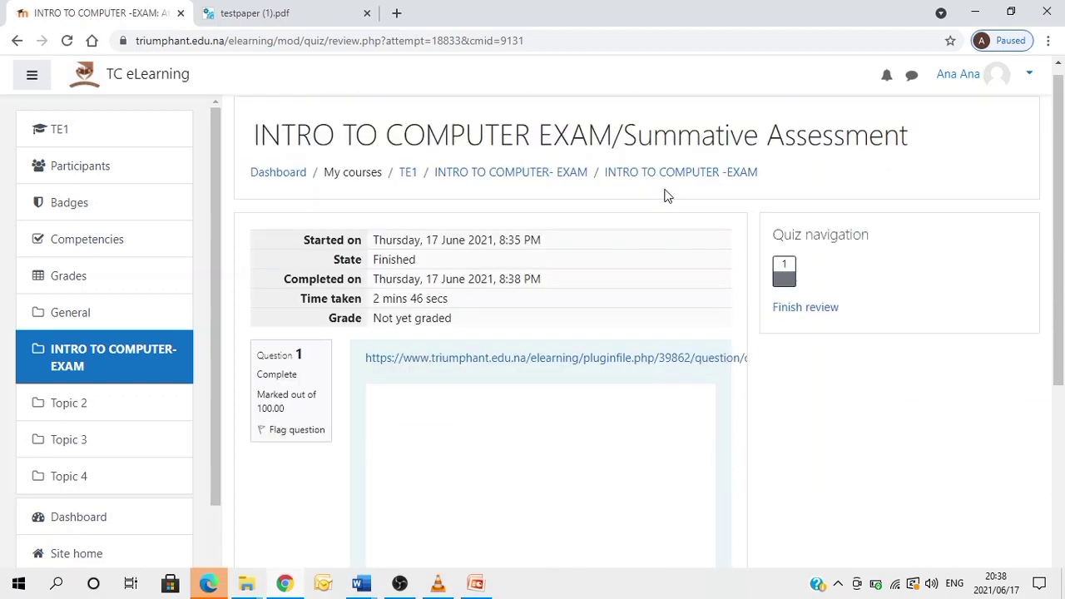
left_click(1029, 73)
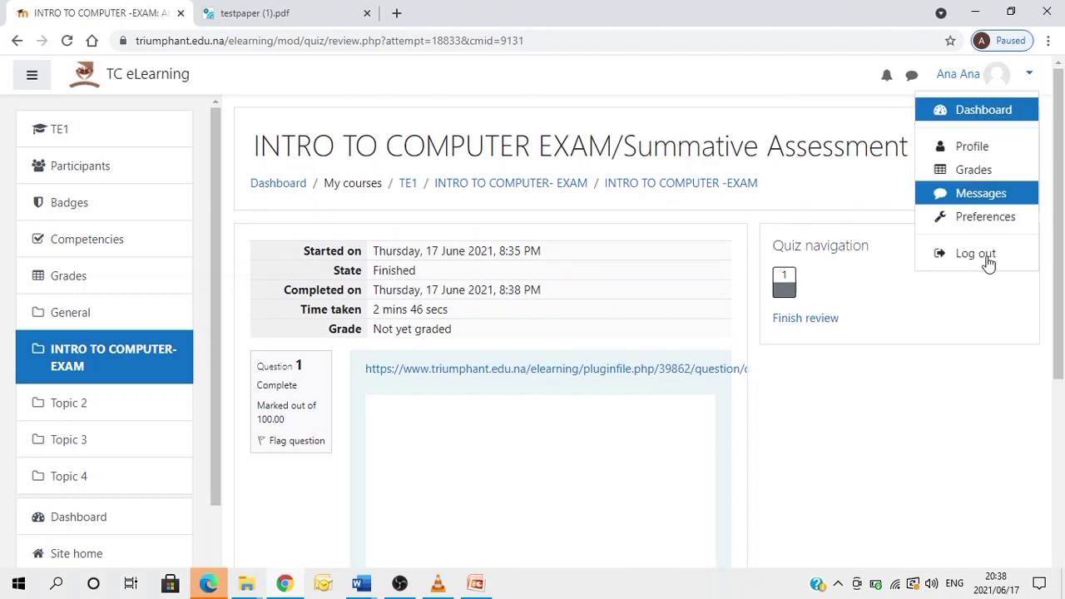